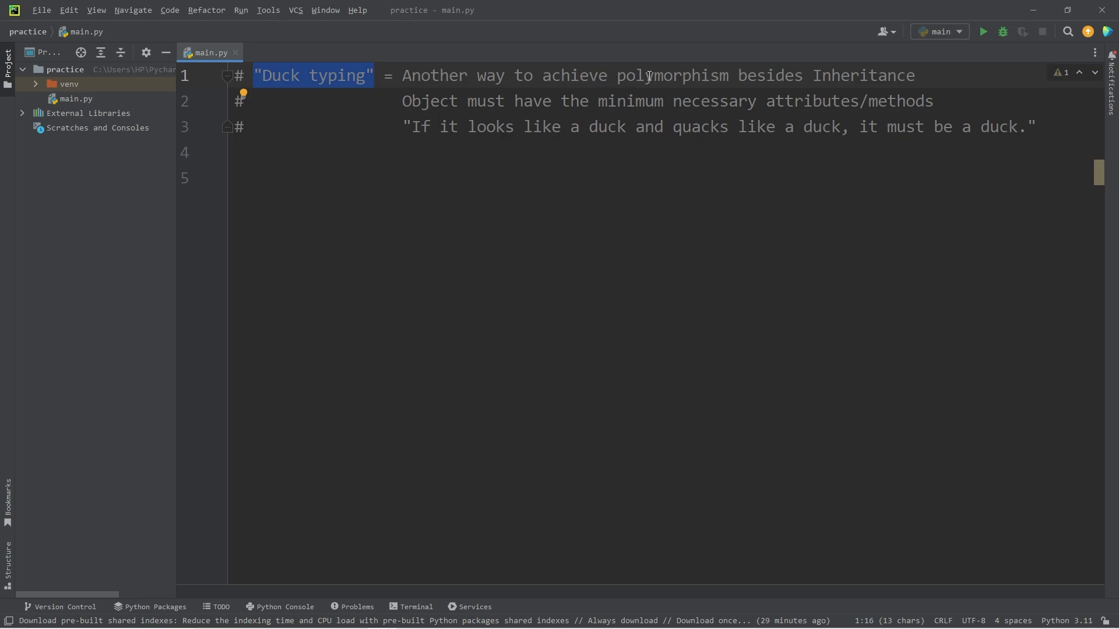
Highlight key terms in the polymorphism comments at the top of main.py
{"action": "double_click", "coordinate": [863, 75]}
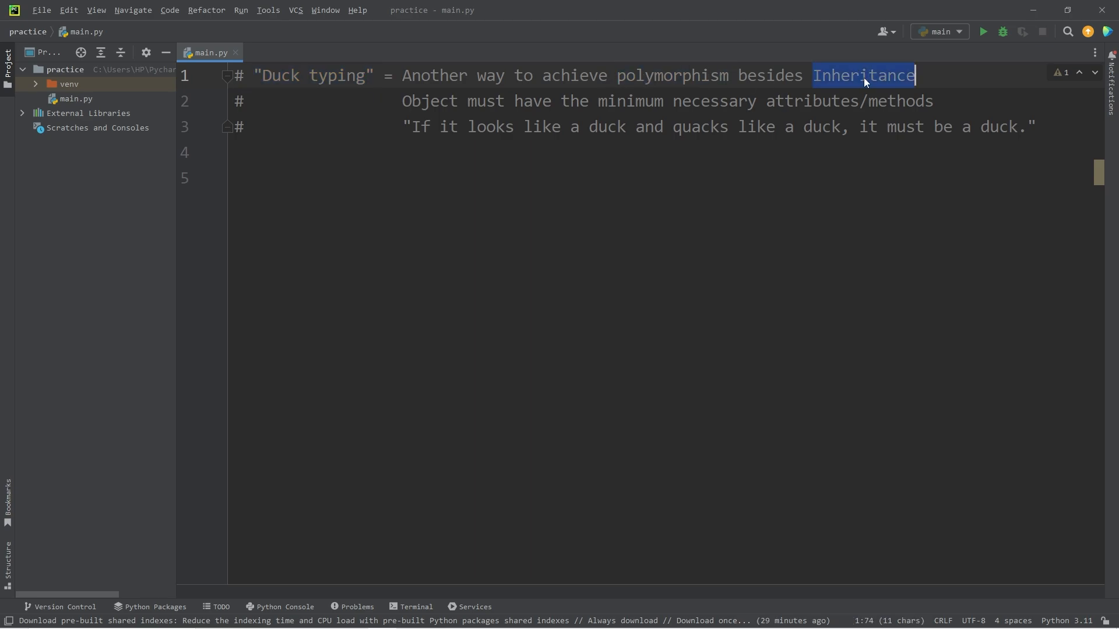
{"action": "double_click", "coordinate": [429, 100]}
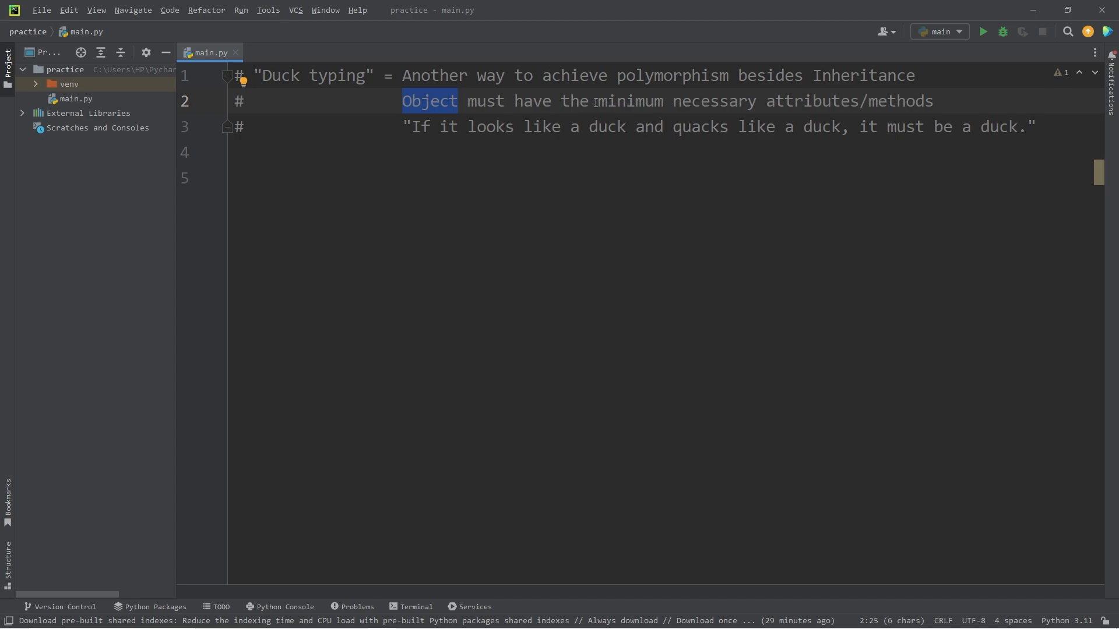
{"action": "double_click", "coordinate": [812, 100]}
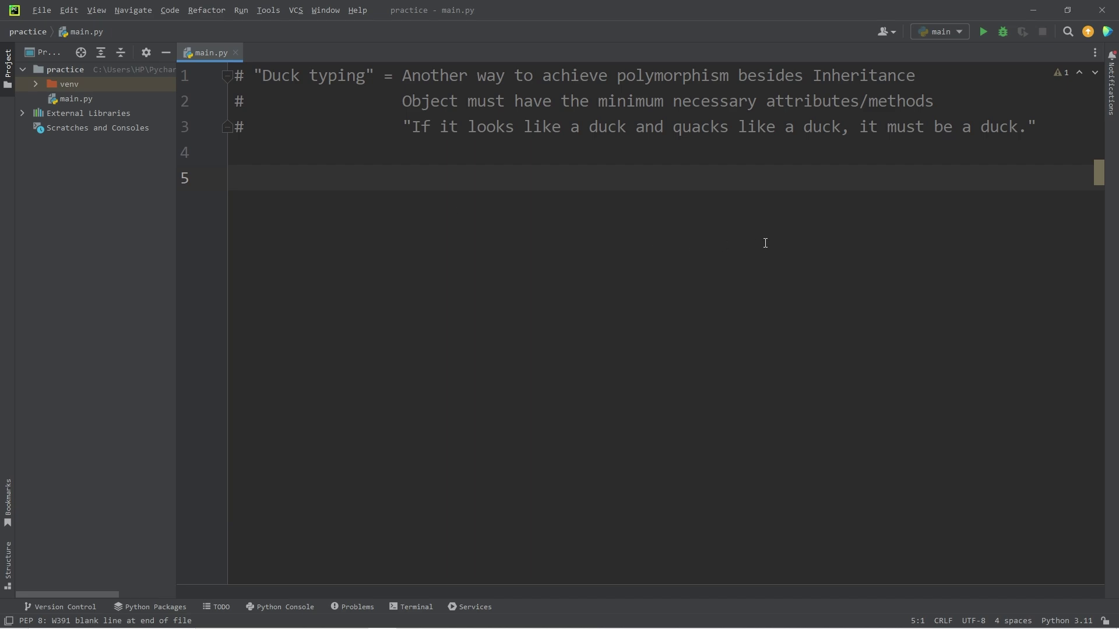
Define class Animal with the class attribute alive = True
{"action": "type", "text": "class A"}
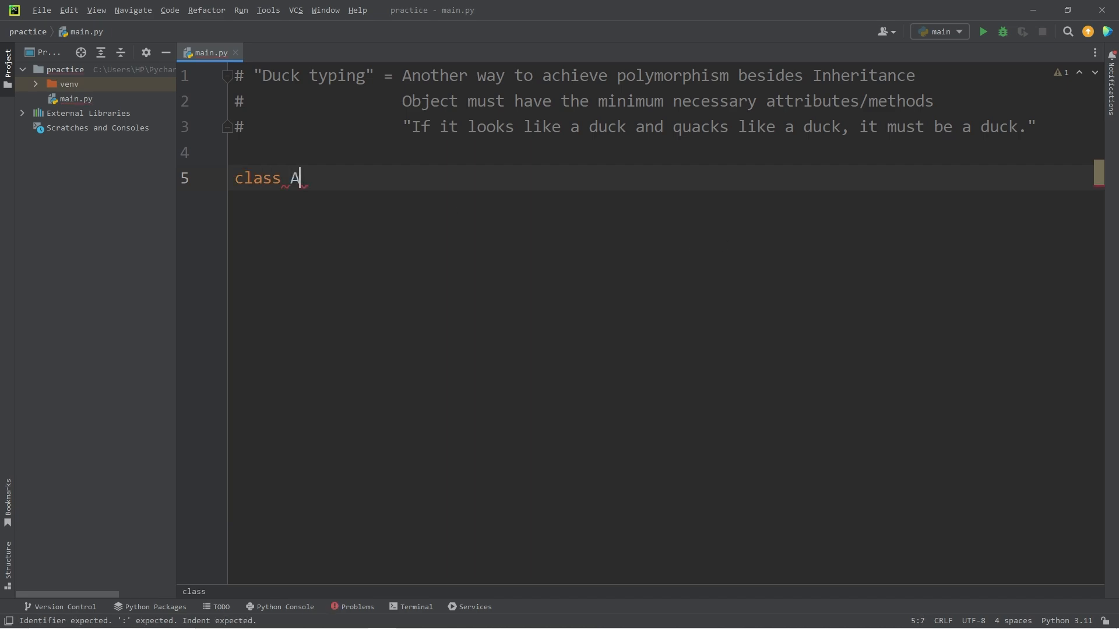
{"action": "type", "text": "nimal:"}
{"action": "type", "text": "alive"}
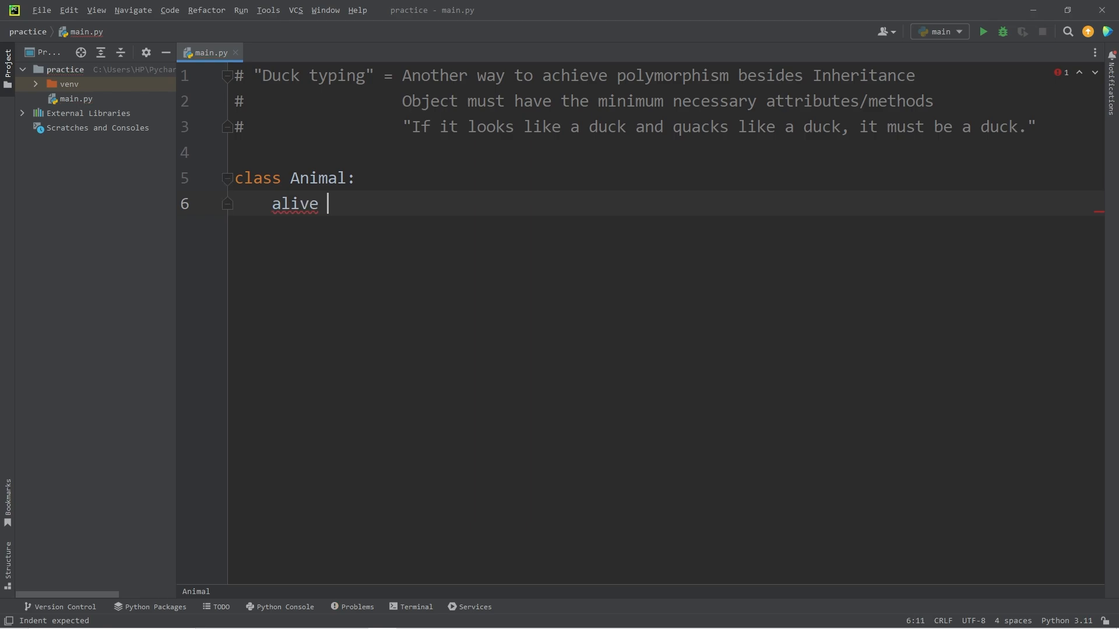
{"action": "type", "text": "= True"}
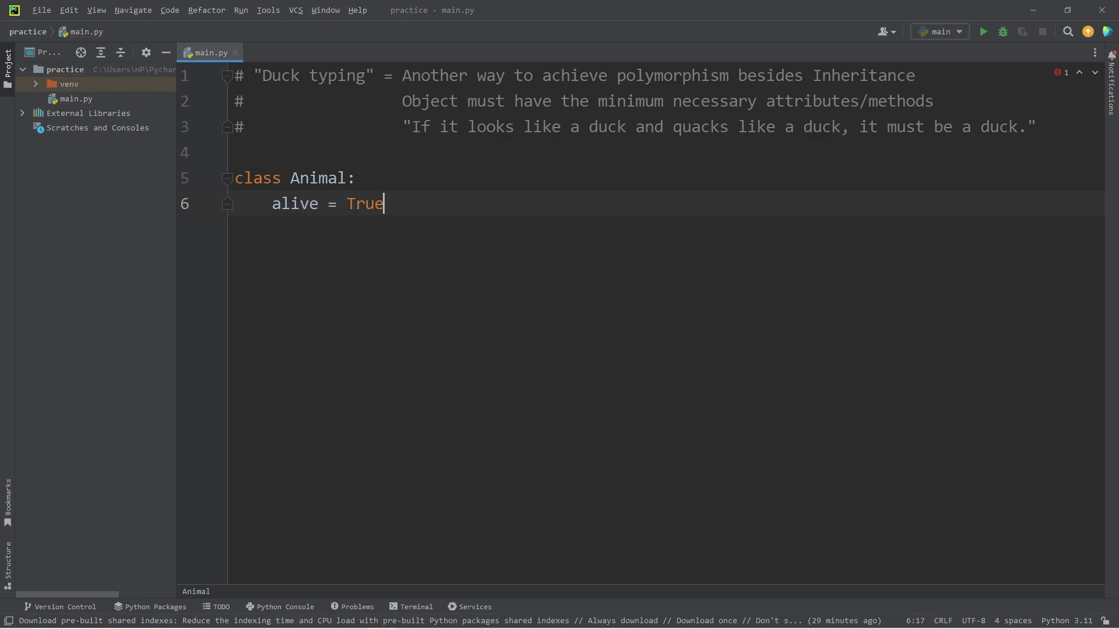
{"action": "key", "text": "Enter"}
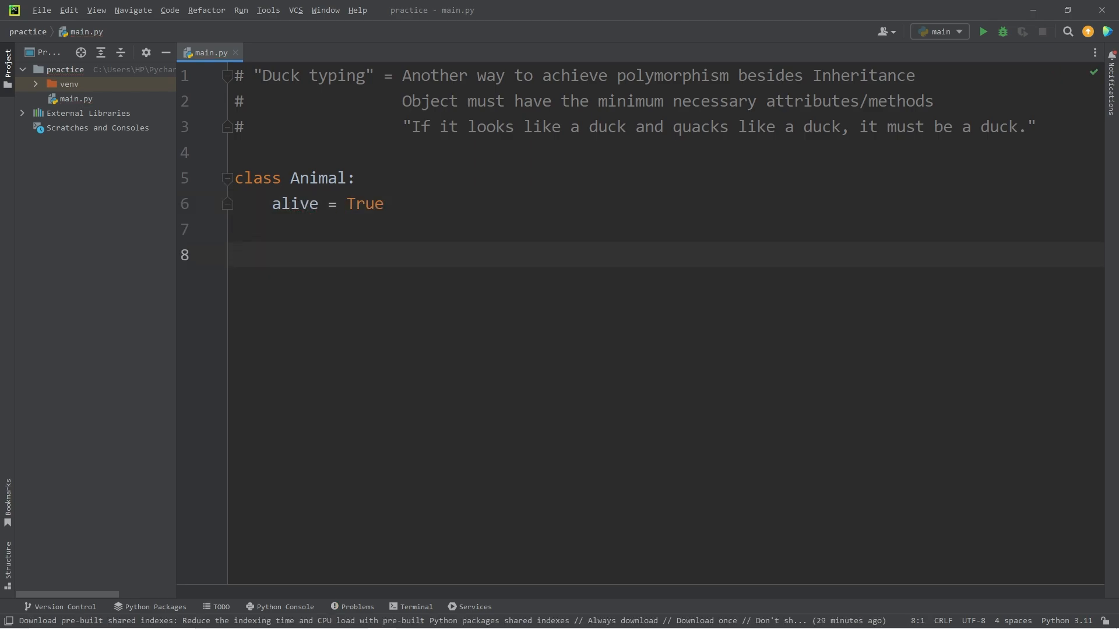
{"action": "triple_click", "coordinate": [315, 202]}
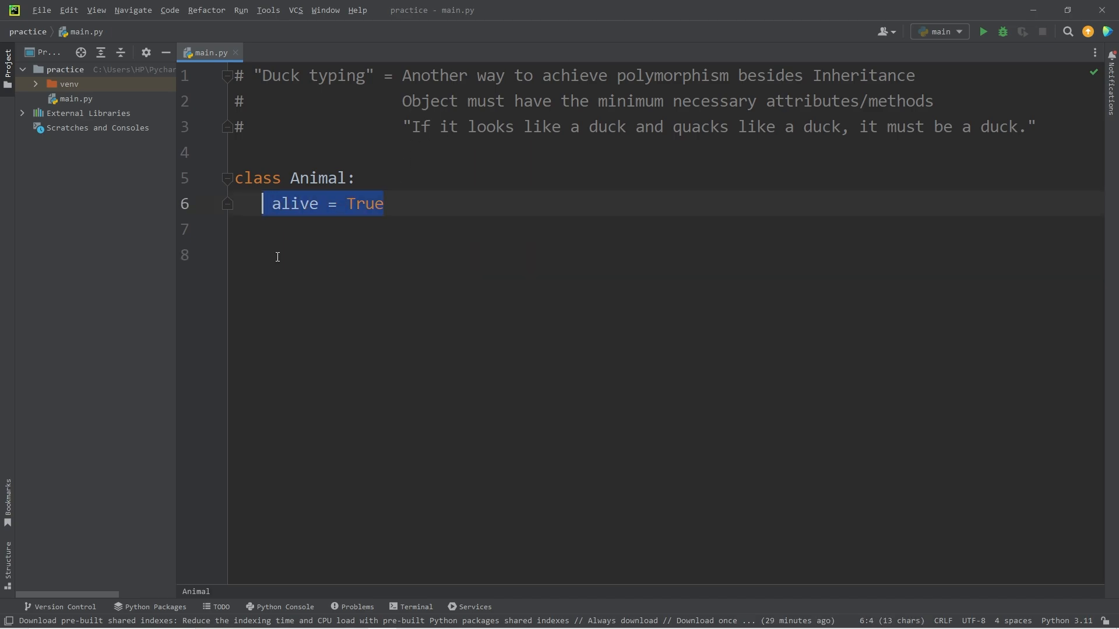
Define class Dog(Animal) whose speak(self) method prints "WOOF!"
{"action": "type", "text": "class"}
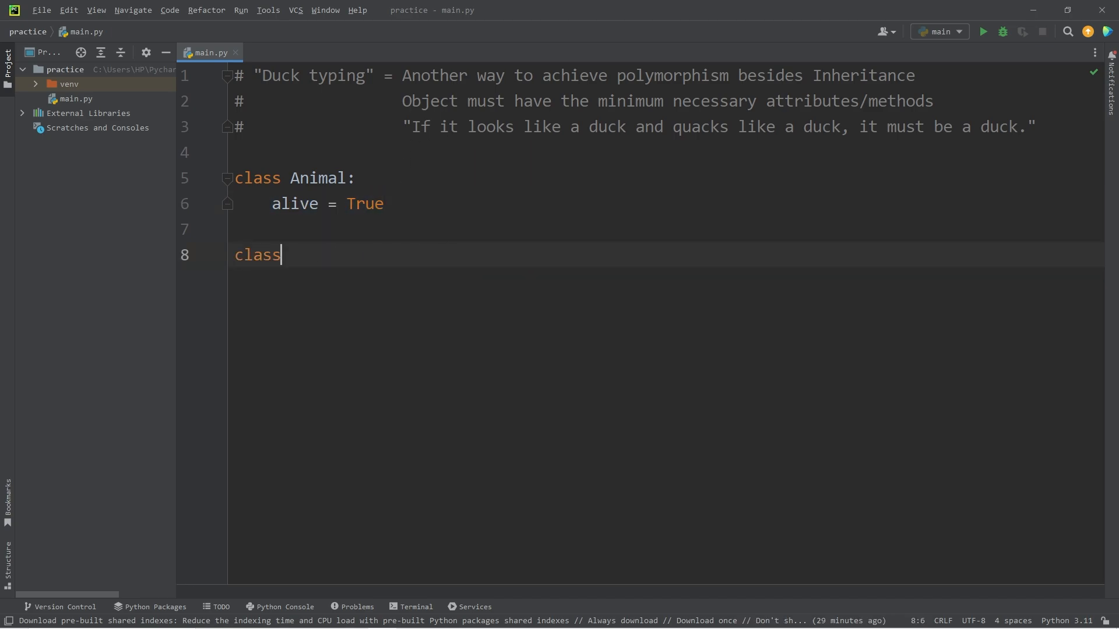
{"action": "type", "text": "Dog"}
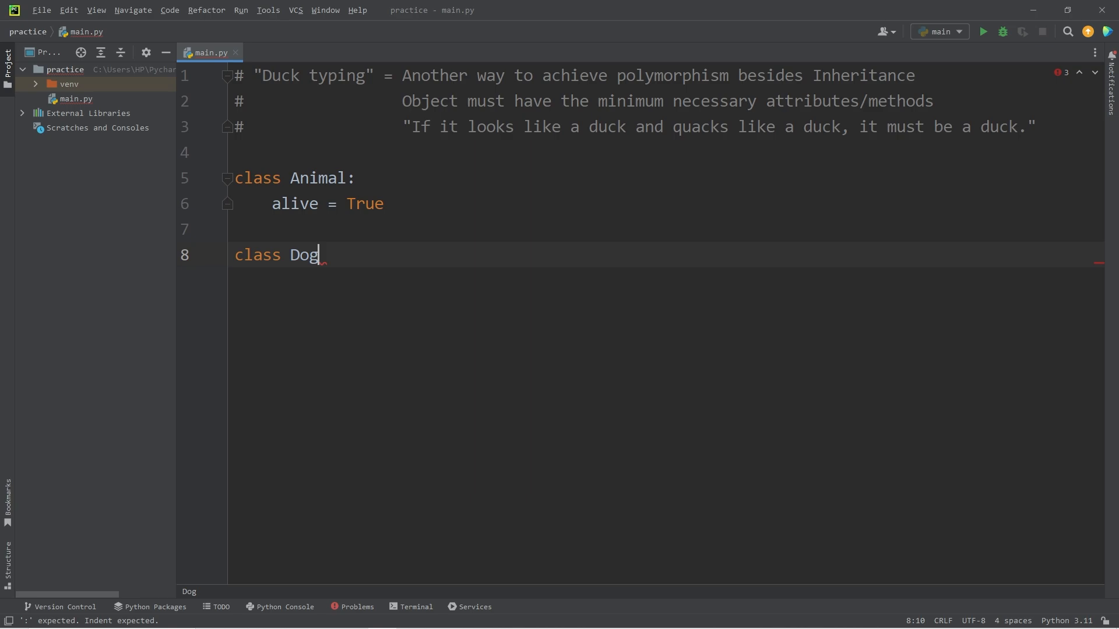
{"action": "type", "text": "(A"}
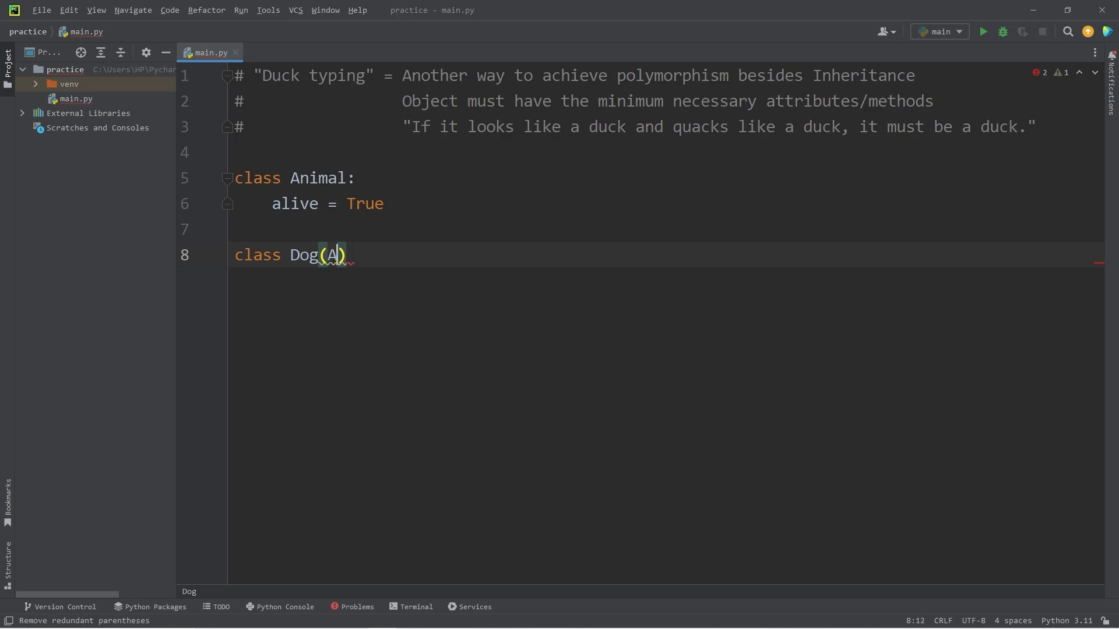
{"action": "type", "text": "nimal):"}
{"action": "type", "text": "def"}
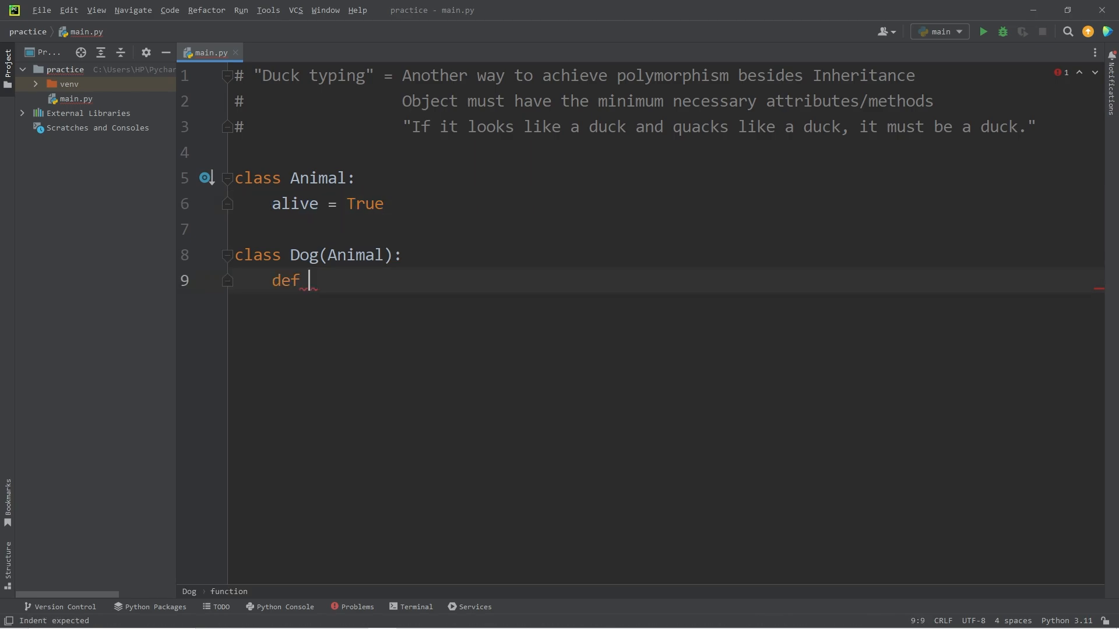
{"action": "type", "text": "speak(self):"}
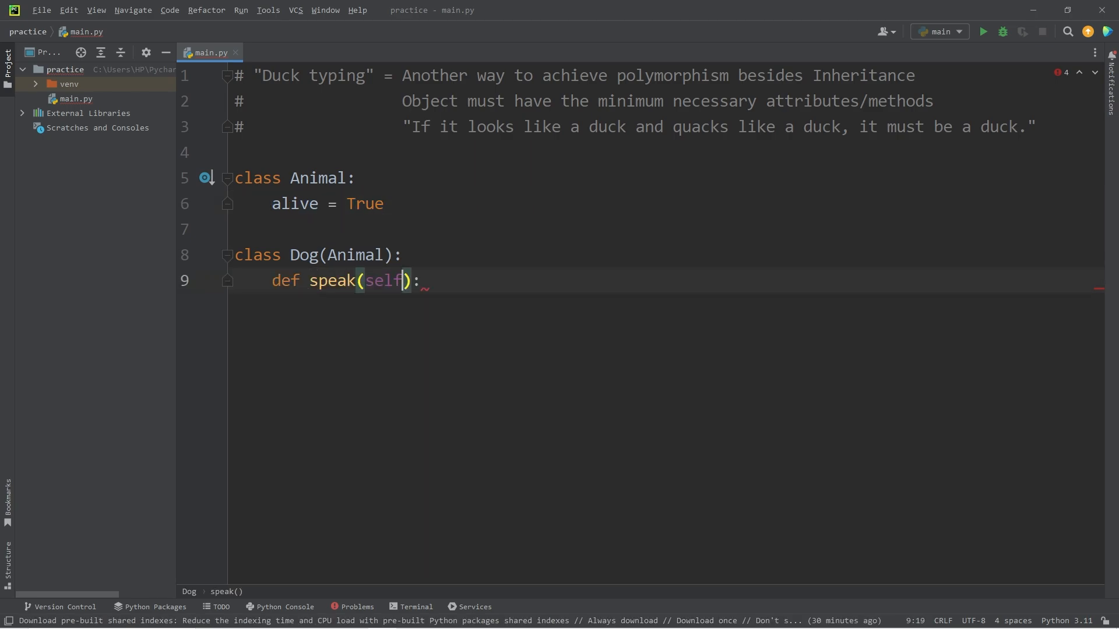
{"action": "key", "text": "Enter"}
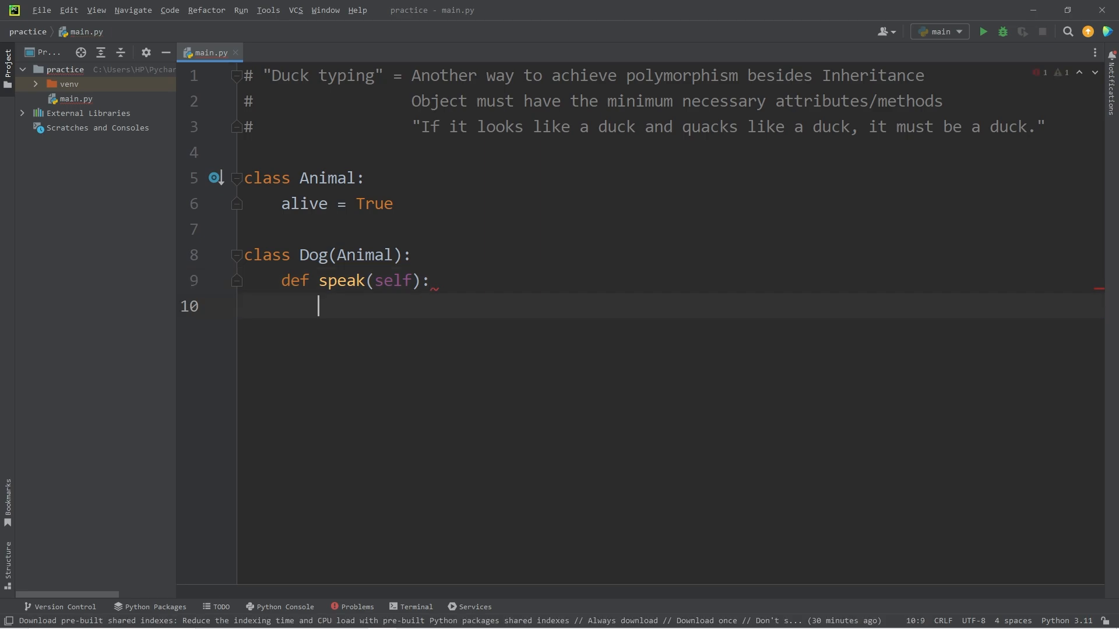
{"action": "type", "text": "print("}
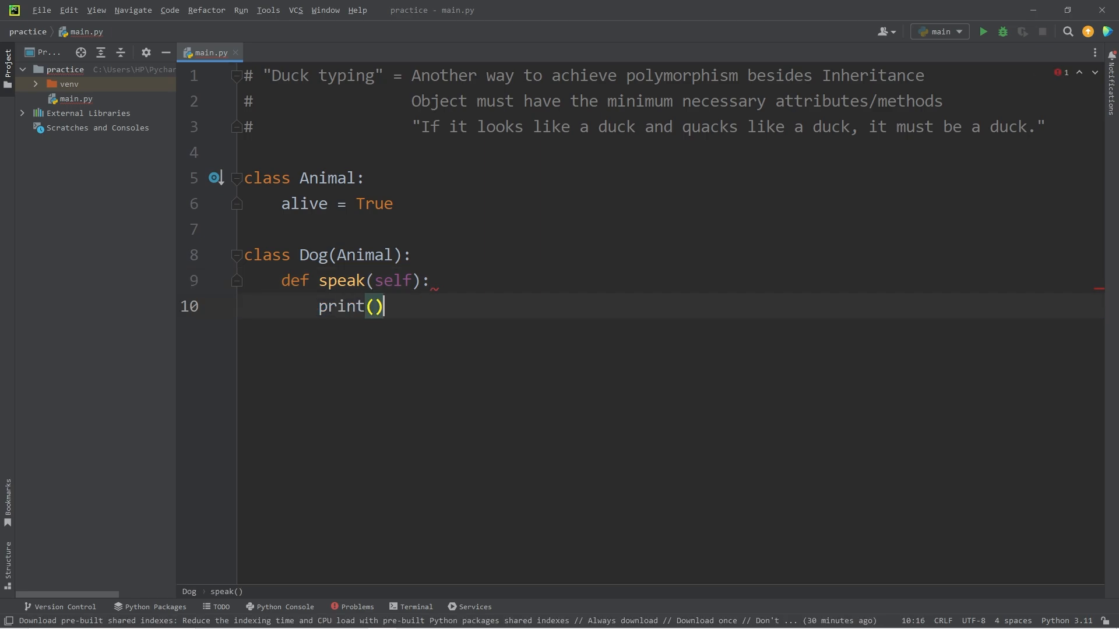
{"action": "type", "text": "\"WOOF!\""}
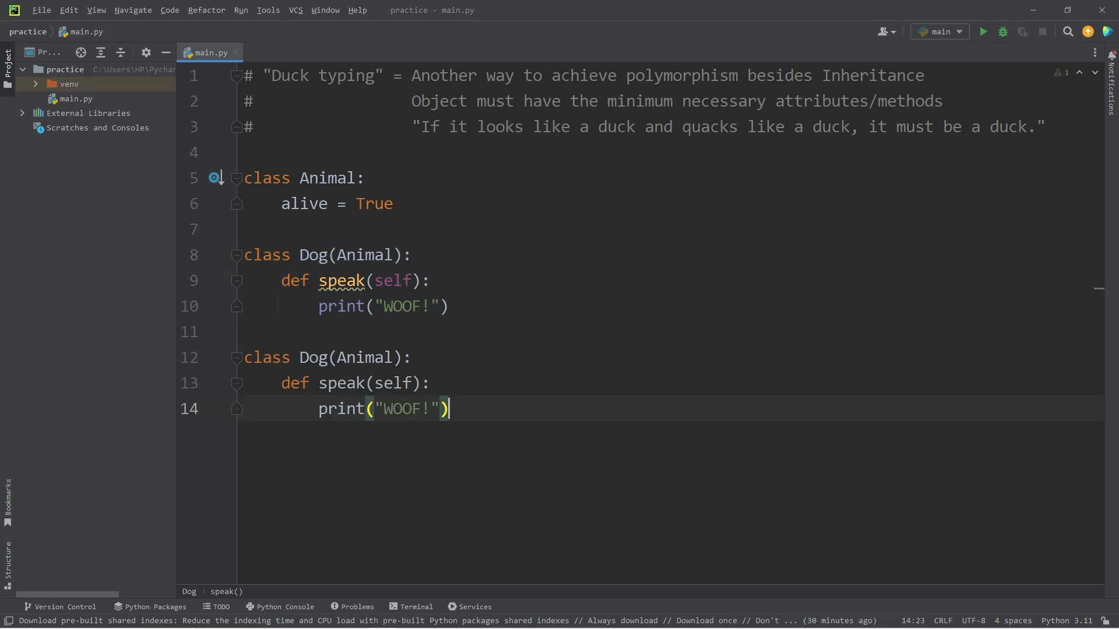
Turn the duplicated class into Cat(Animal) whose speak method prints "MEOW!"
{"action": "type", "text": "Cat"}
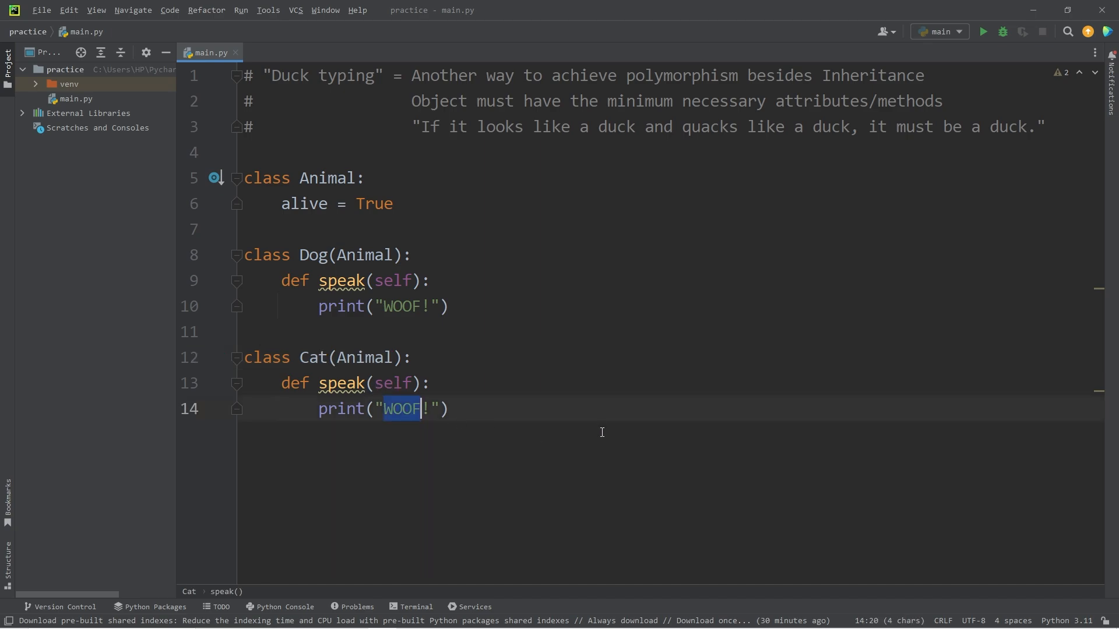
{"action": "type", "text": "MEOW"}
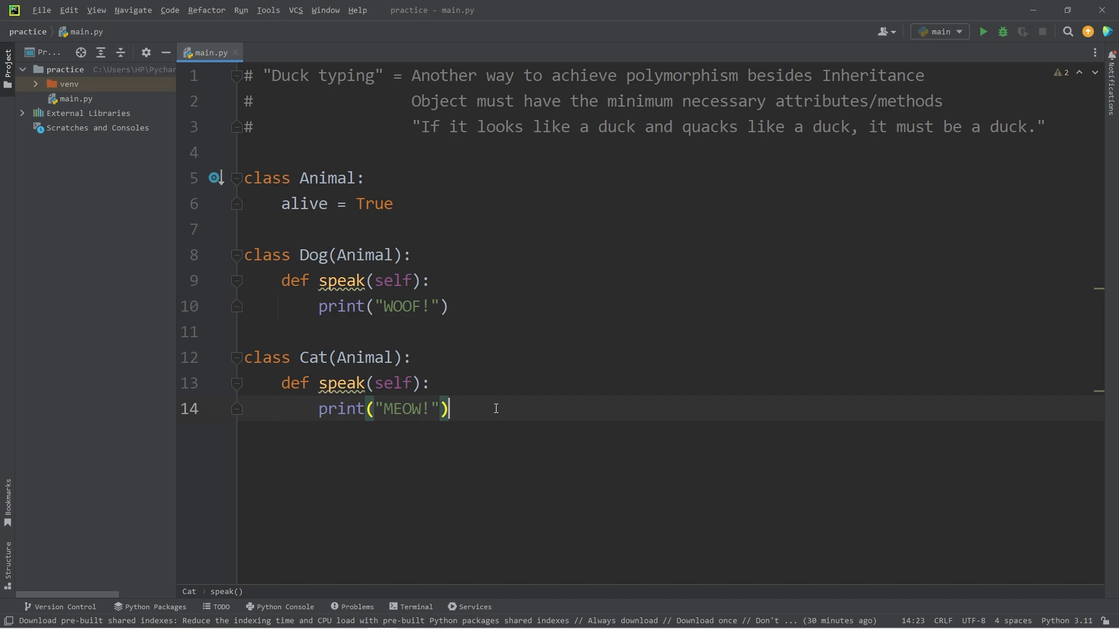
{"action": "key", "text": "Enter"}
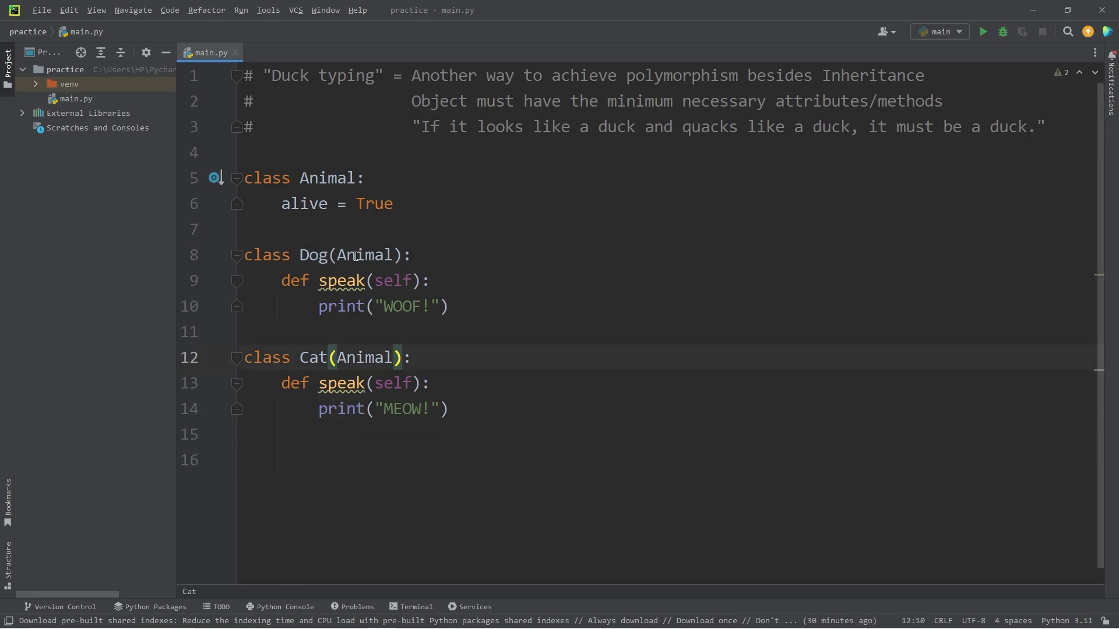
{"action": "left_click", "coordinate": [245, 461]}
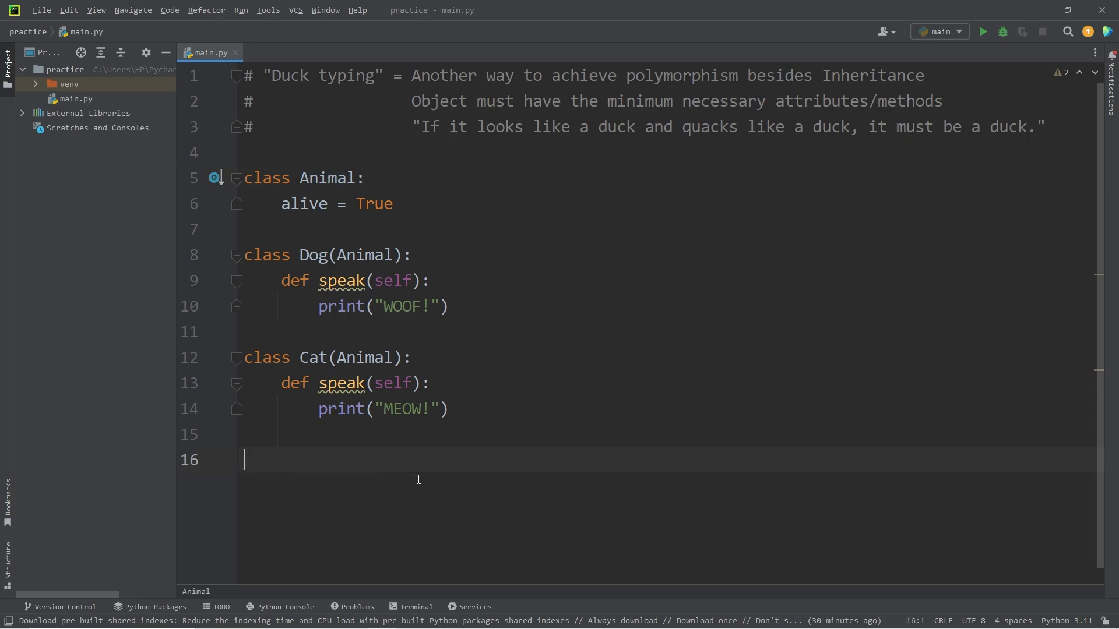
Create the list animals = [Dog(), Cat()]
{"action": "type", "text": "animals"}
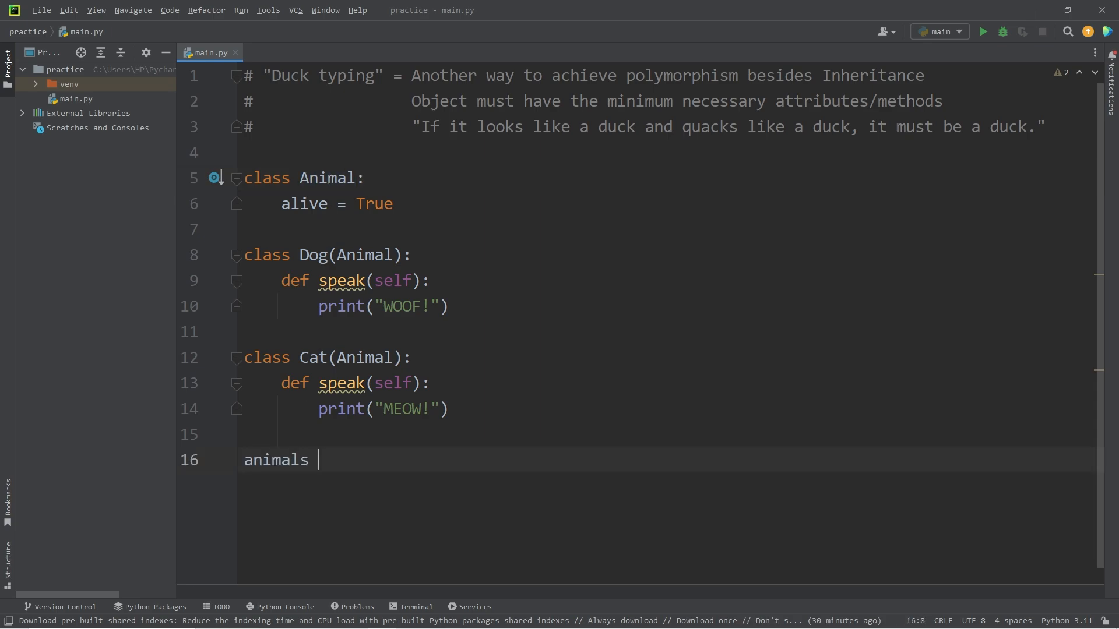
{"action": "type", "text": "= []"}
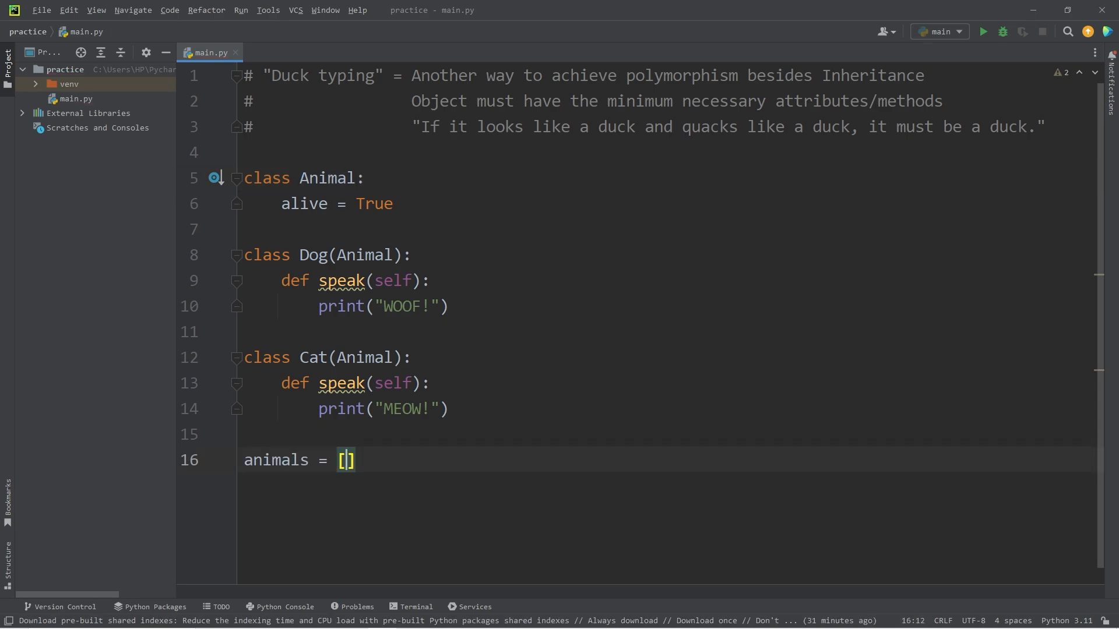
{"action": "type", "text": "Dog(),"}
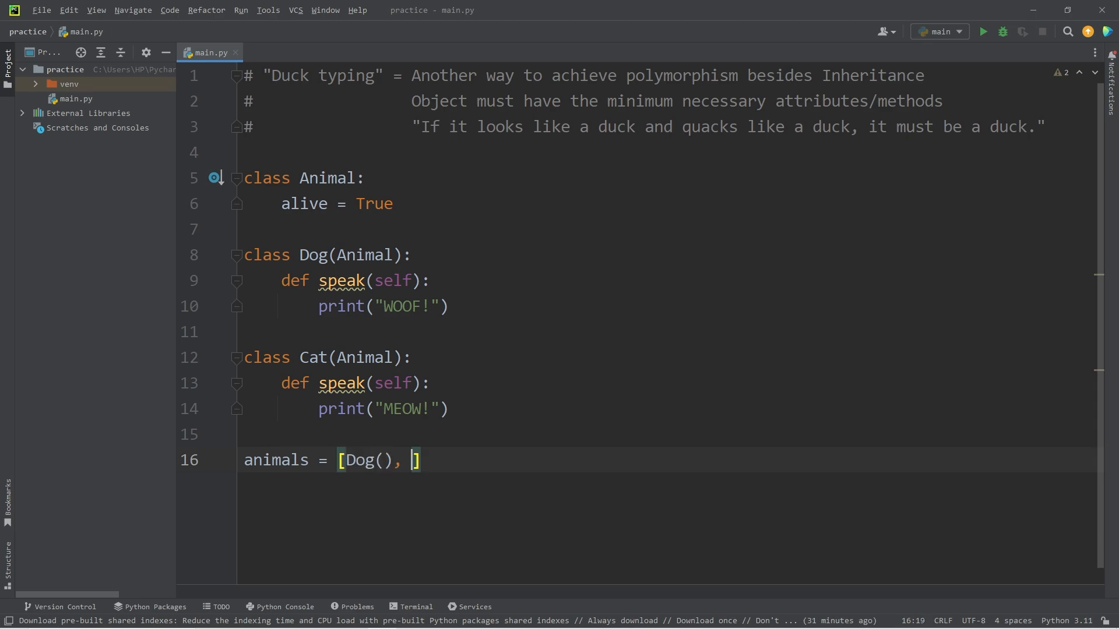
{"action": "type", "text": "Cat()"}
{"action": "type", "text": "for"}
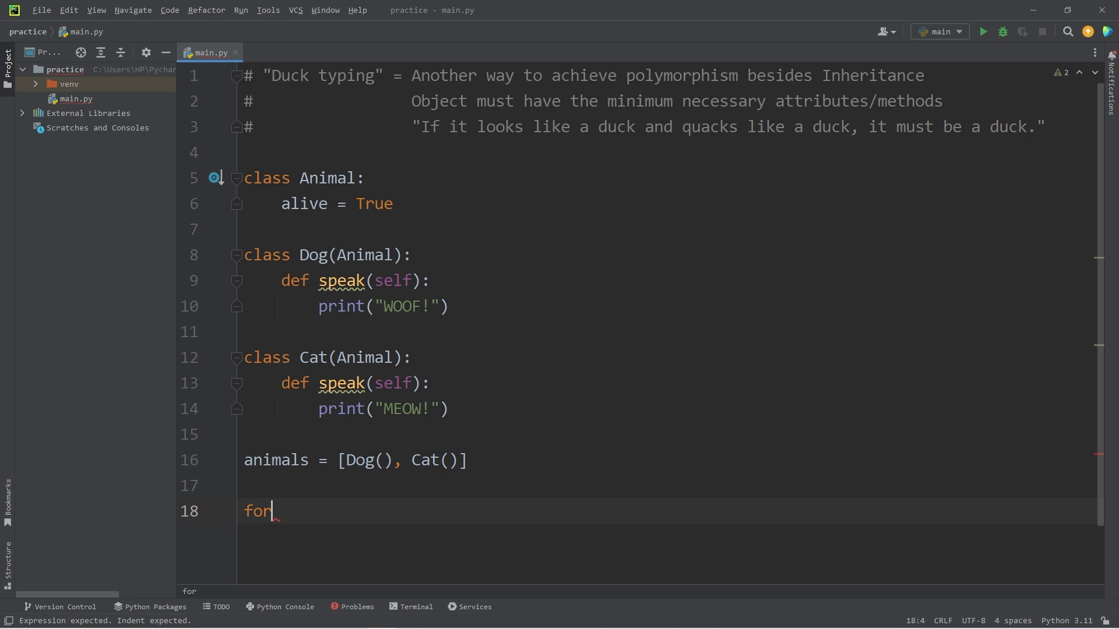
Write a for animal in animals loop that calls animal.speak()
{"action": "type", "text": "animal"}
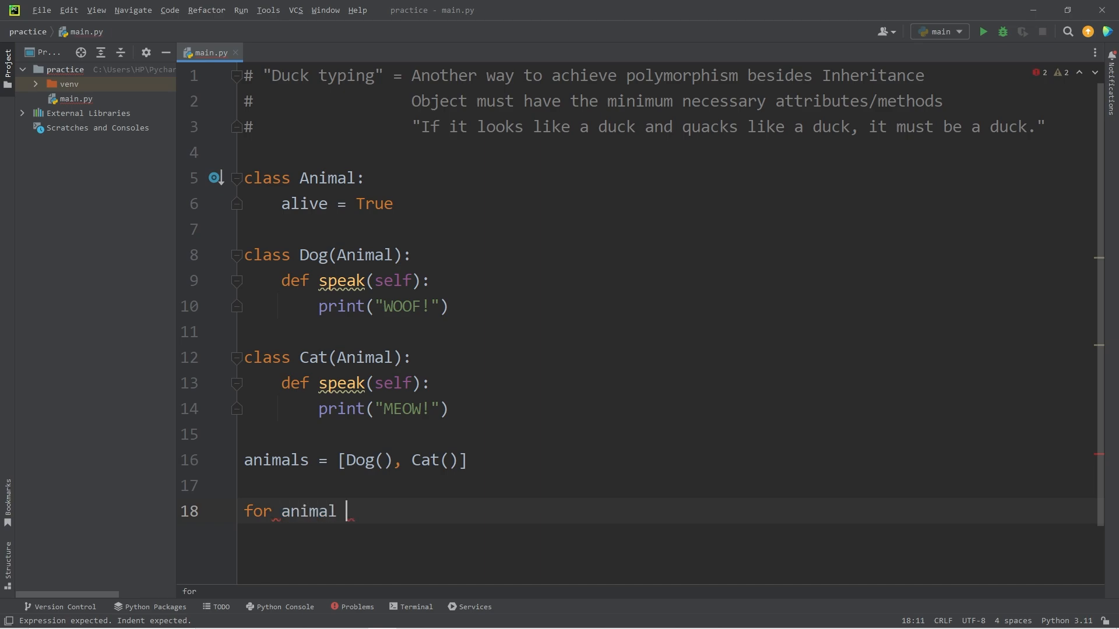
{"action": "type", "text": "in animals:"}
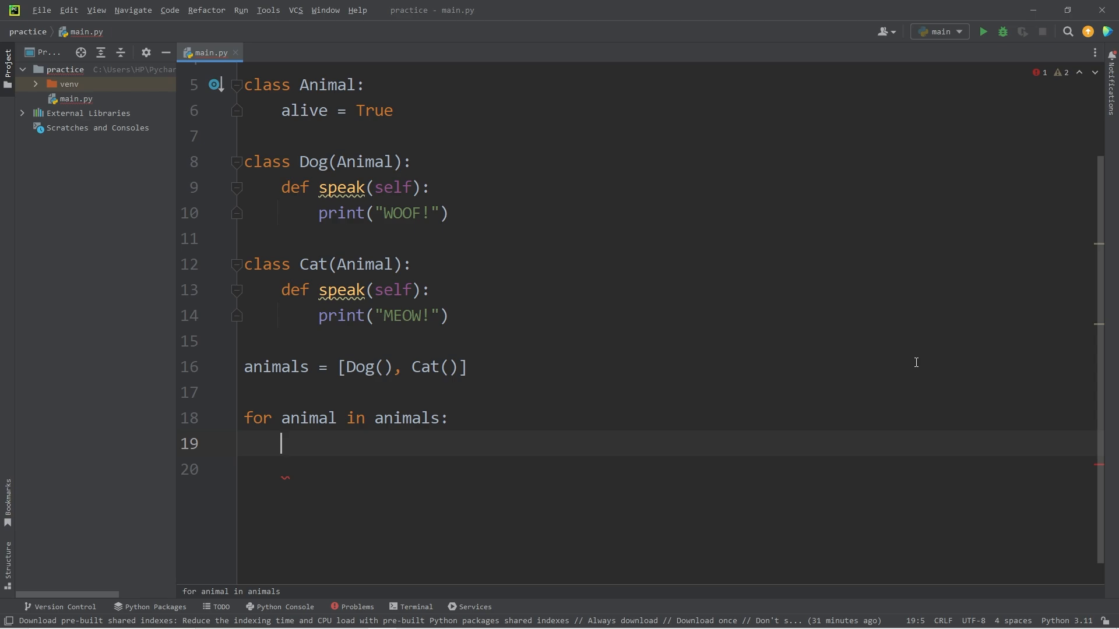
{"action": "type", "text": "animal."}
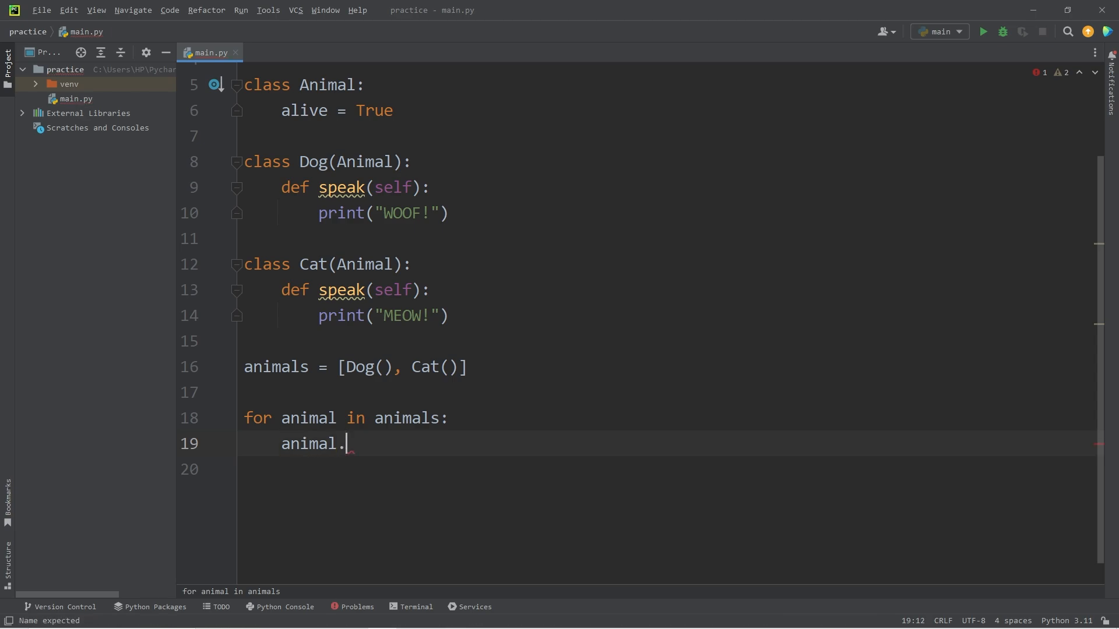
{"action": "type", "text": "speak()"}
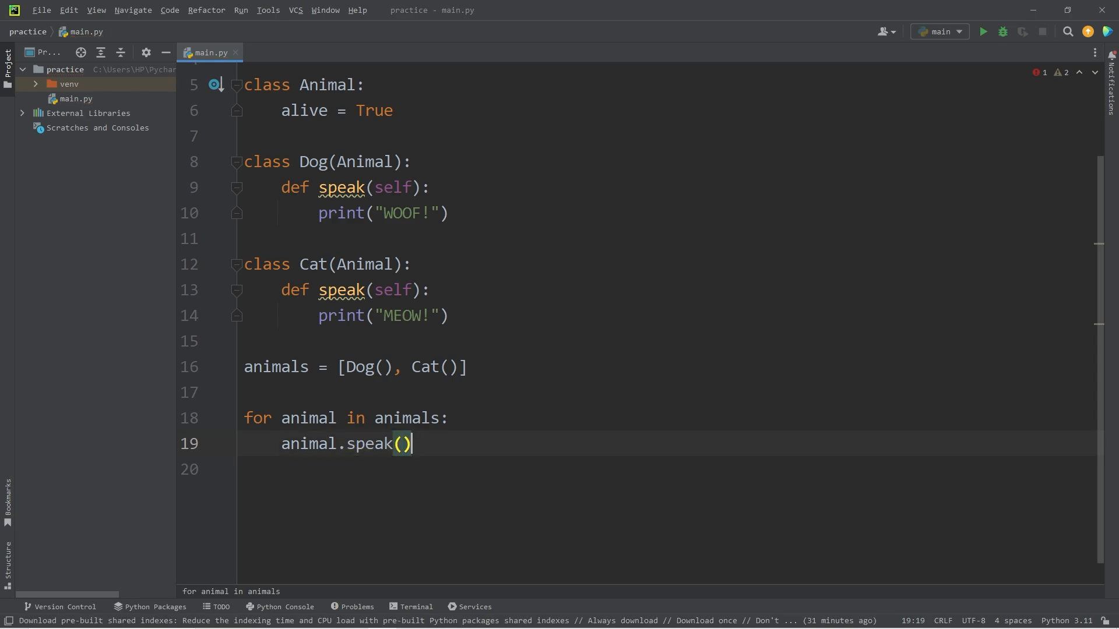
Run main.py to see WOOF! and MEOW! printed, then hide the Run panel
{"action": "left_click", "coordinate": [983, 32]}
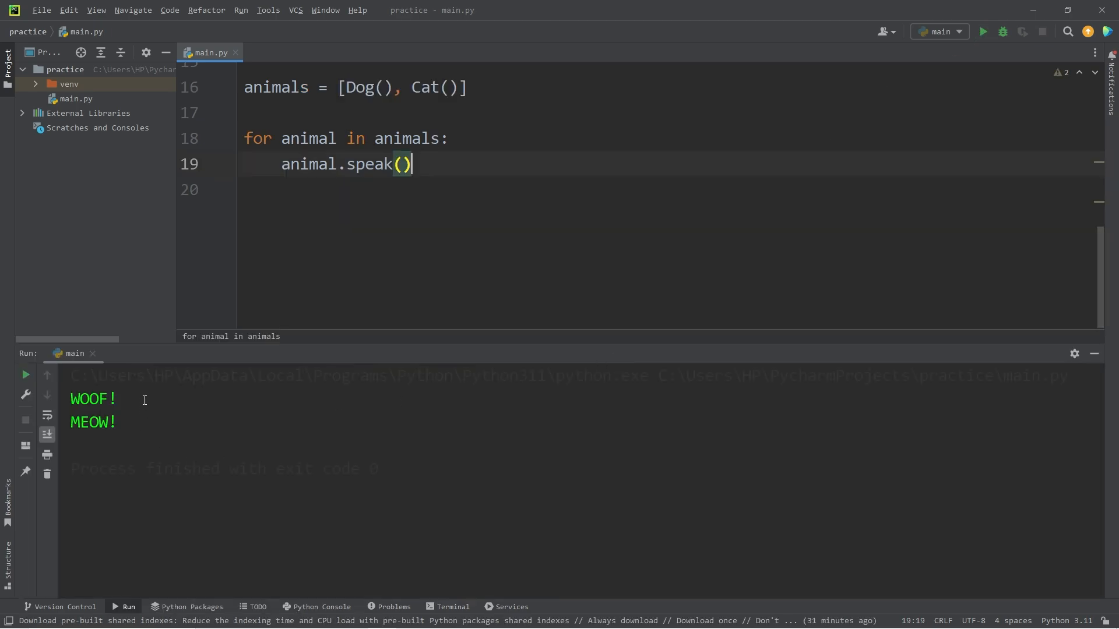
{"action": "double_click", "coordinate": [90, 423]}
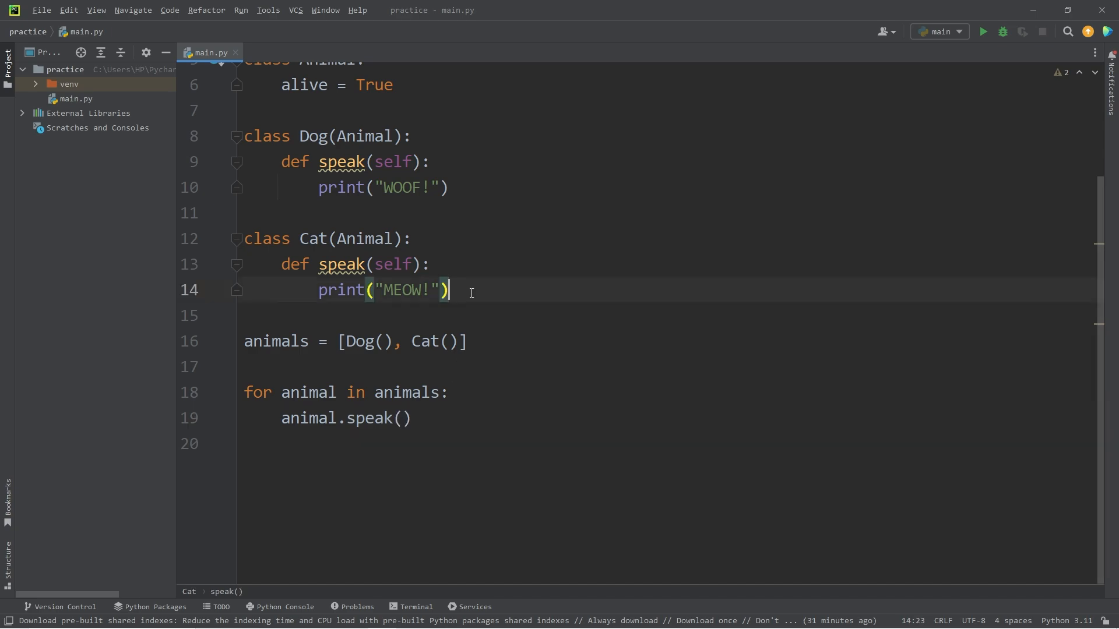
Define class Car with a horn(self) method that prints "HONK!"
{"action": "key", "text": "Enter"}
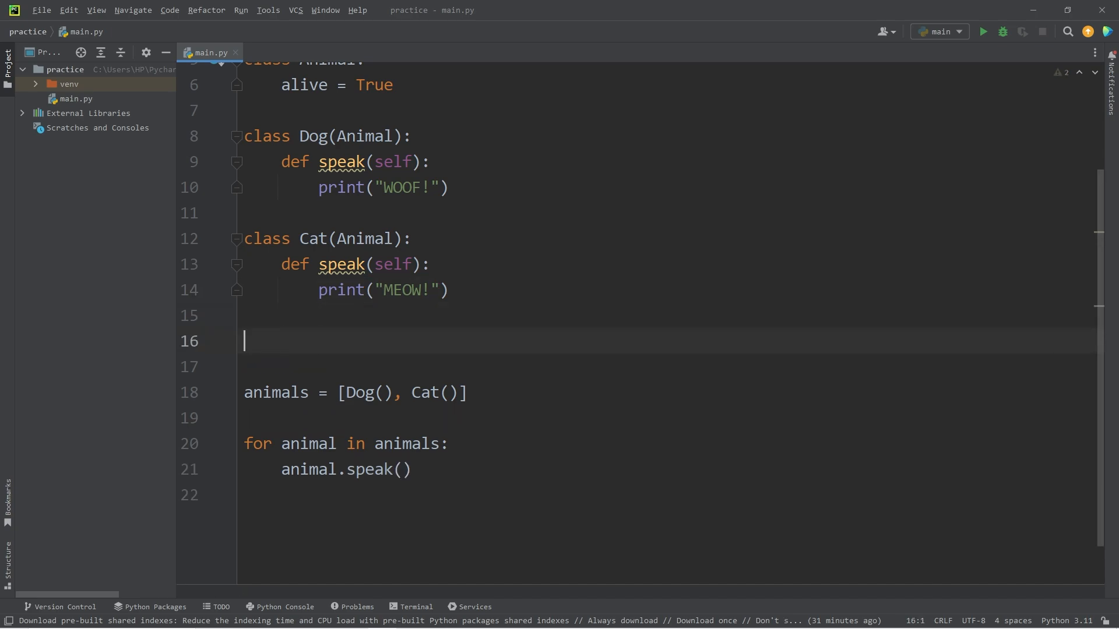
{"action": "type", "text": "class"}
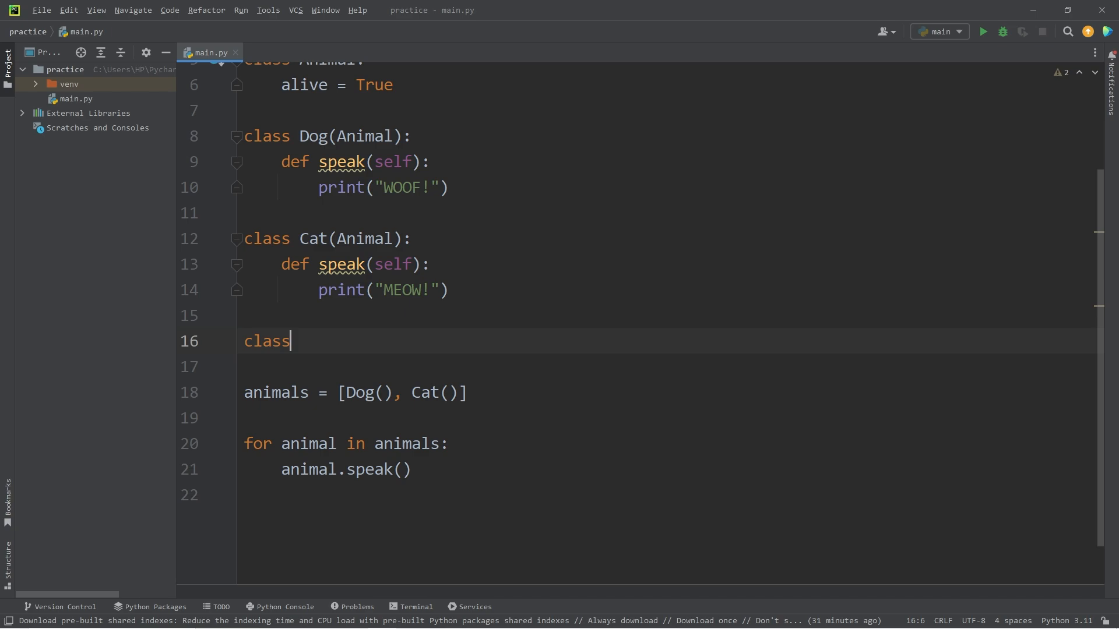
{"action": "type", "text": "Car:"}
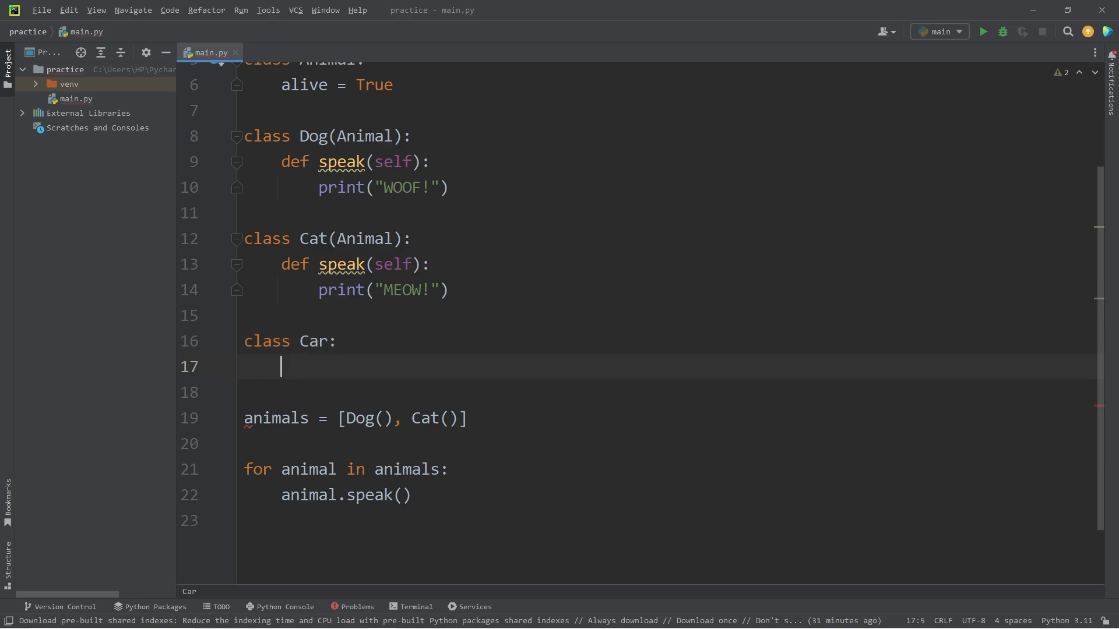
{"action": "type", "text": "def"}
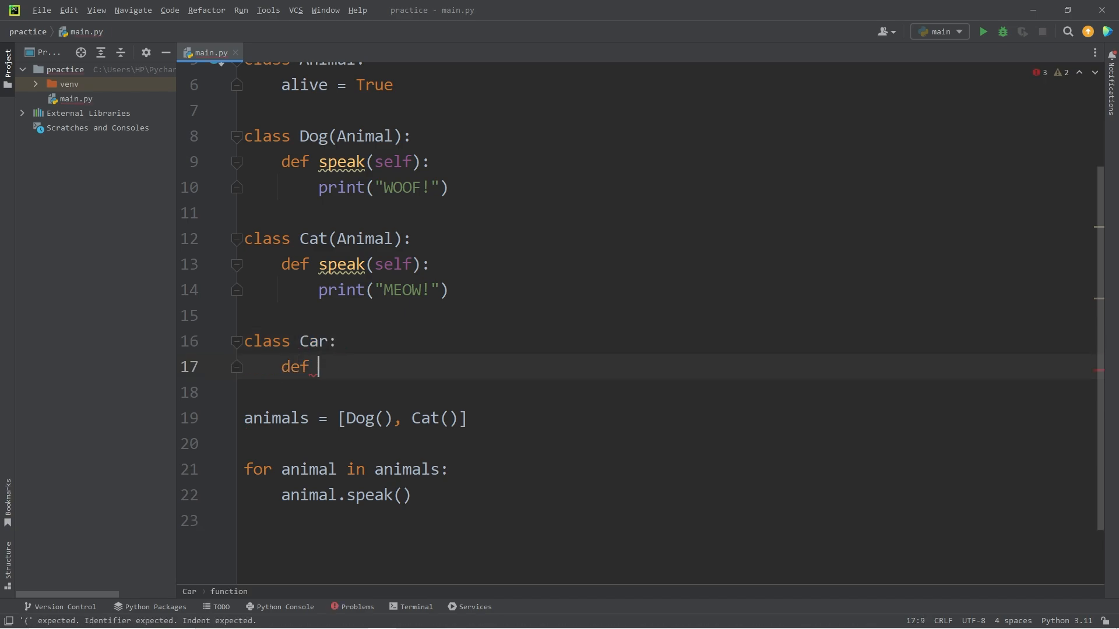
{"action": "type", "text": "horn(self):"}
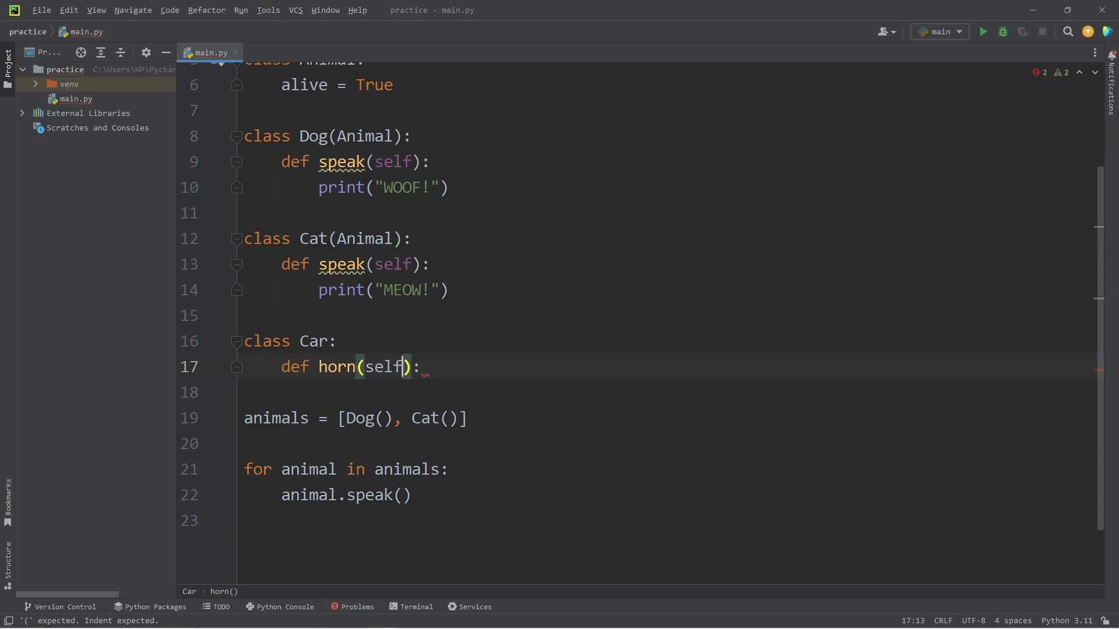
{"action": "key", "text": "Enter"}
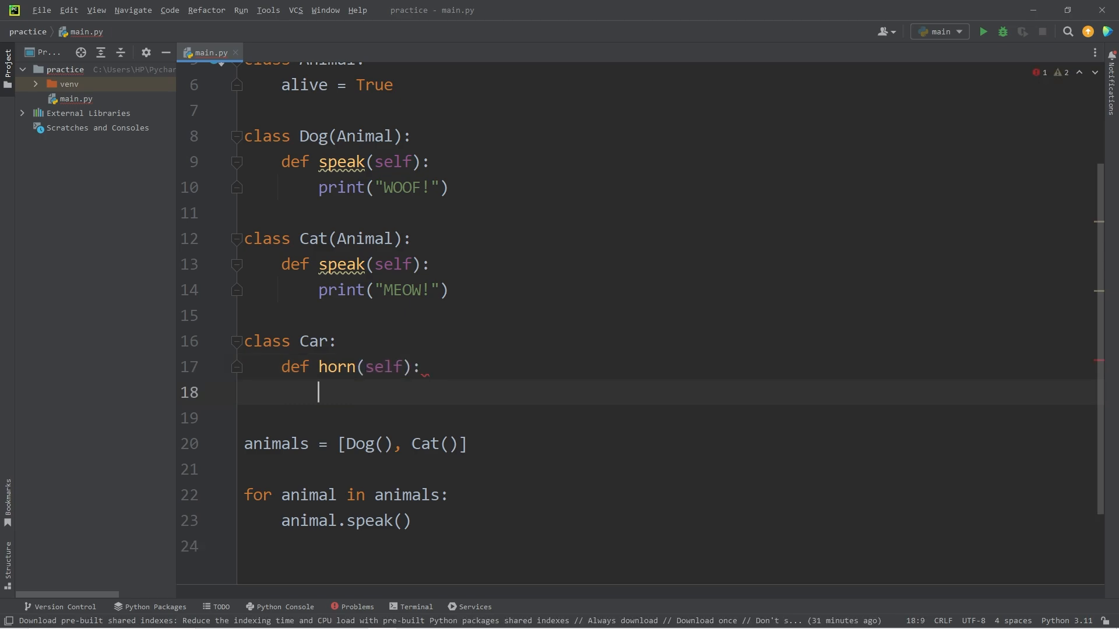
{"action": "type", "text": "print()"}
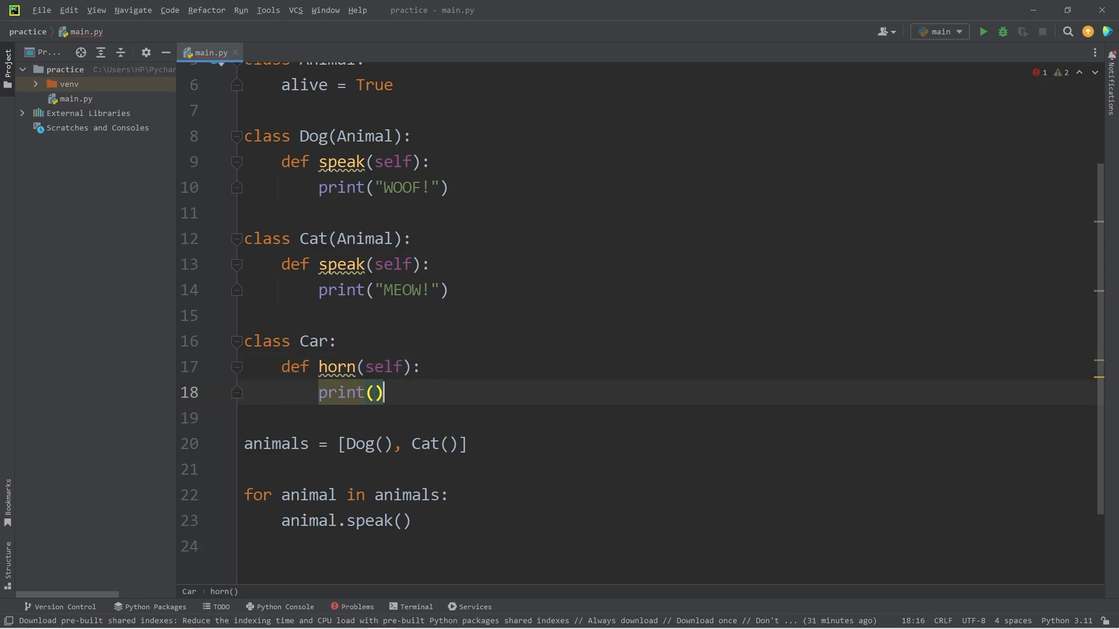
{"action": "type", "text": "\"HONK\""}
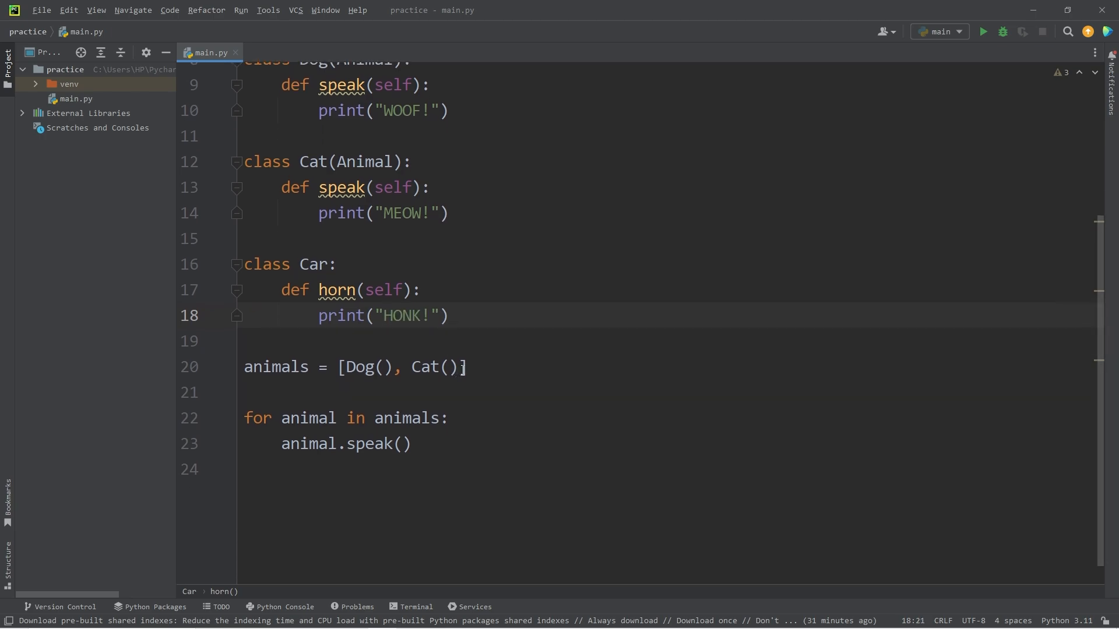
Append Car() to the animals list and run main.py
{"action": "type", "text": "\", \""}
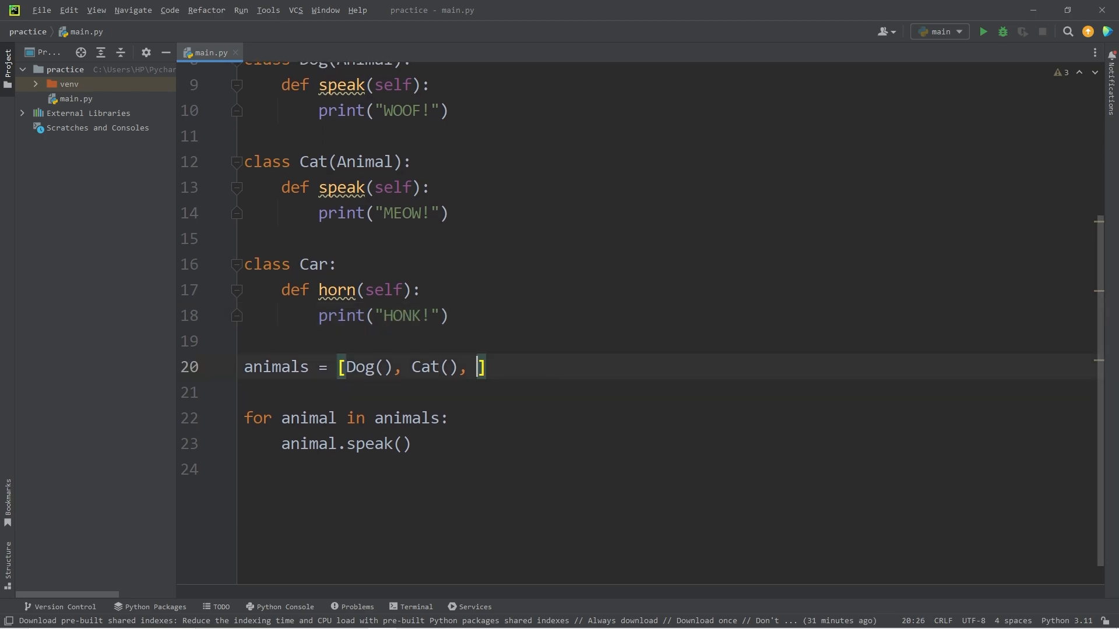
{"action": "type", "text": "Car()"}
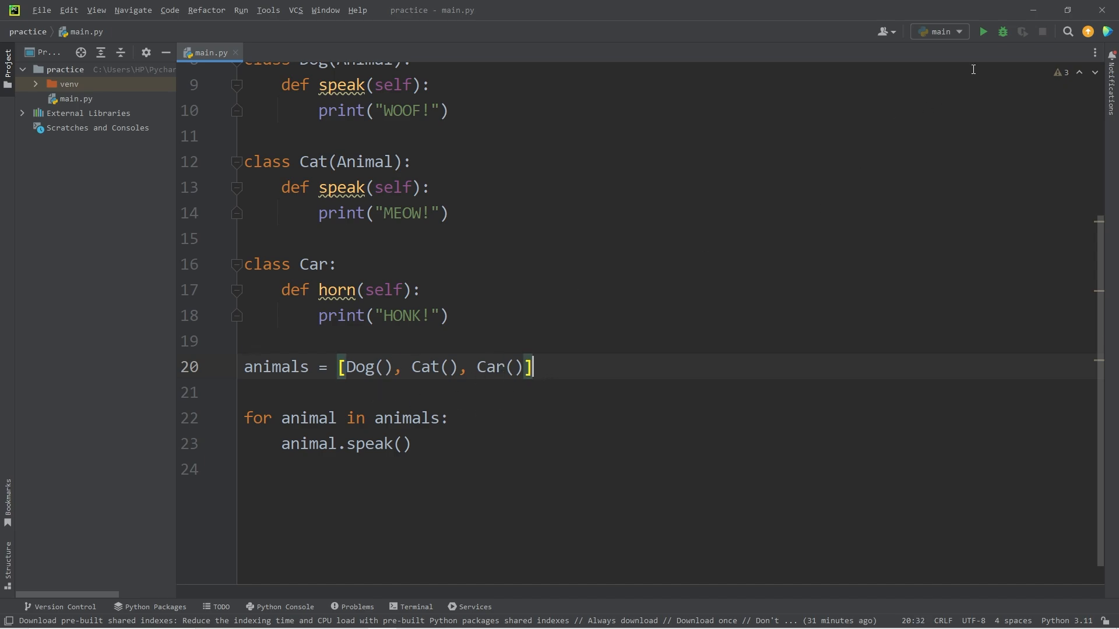
{"action": "mouse_move", "coordinate": [984, 32]}
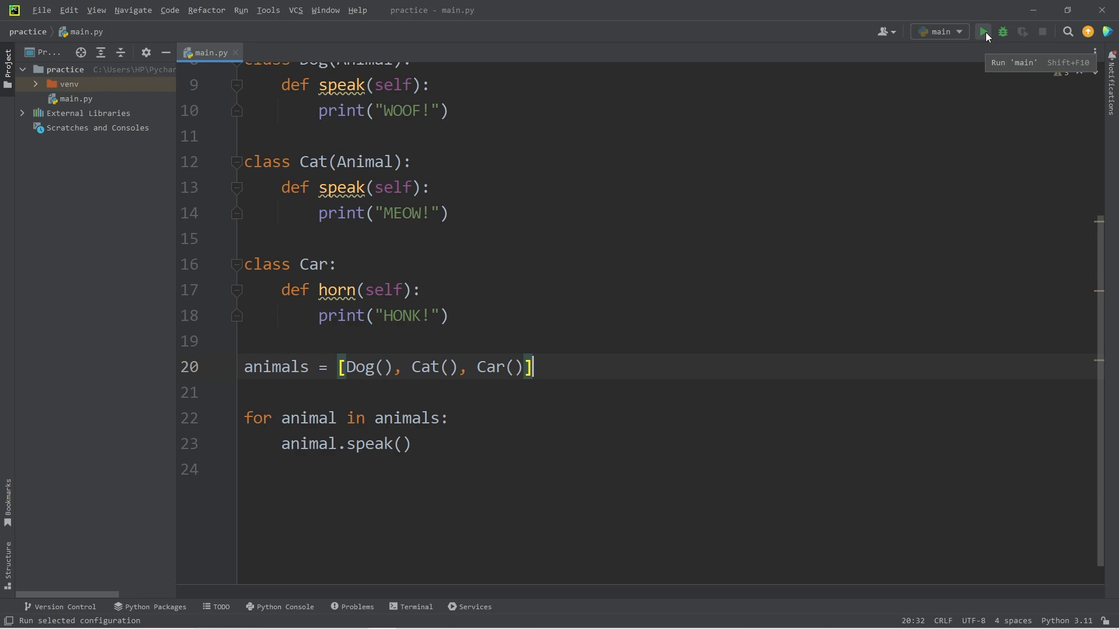
{"action": "left_click", "coordinate": [983, 31]}
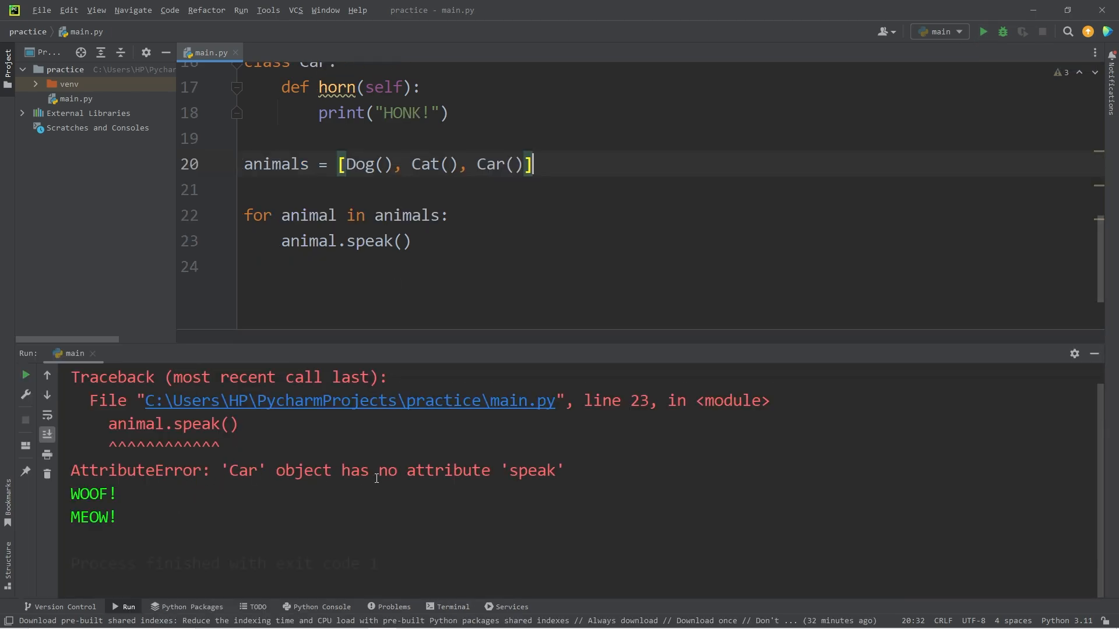
Hide the AttributeError output and review the duck-typing comment and the speak call in the loop
{"action": "double_click", "coordinate": [531, 470]}
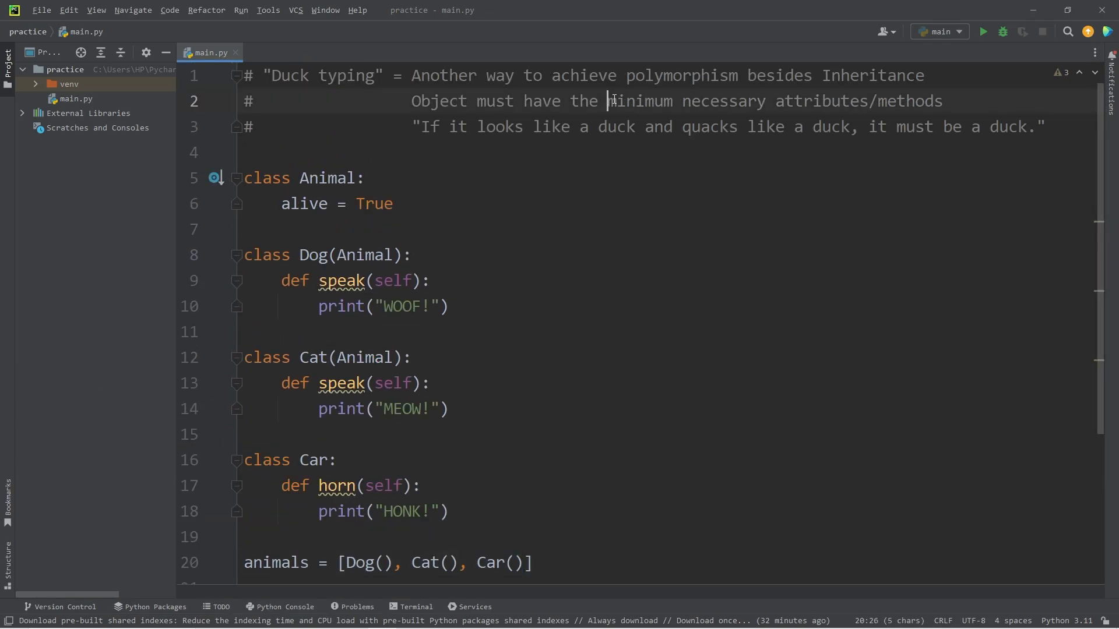
{"action": "double_click", "coordinate": [909, 100]}
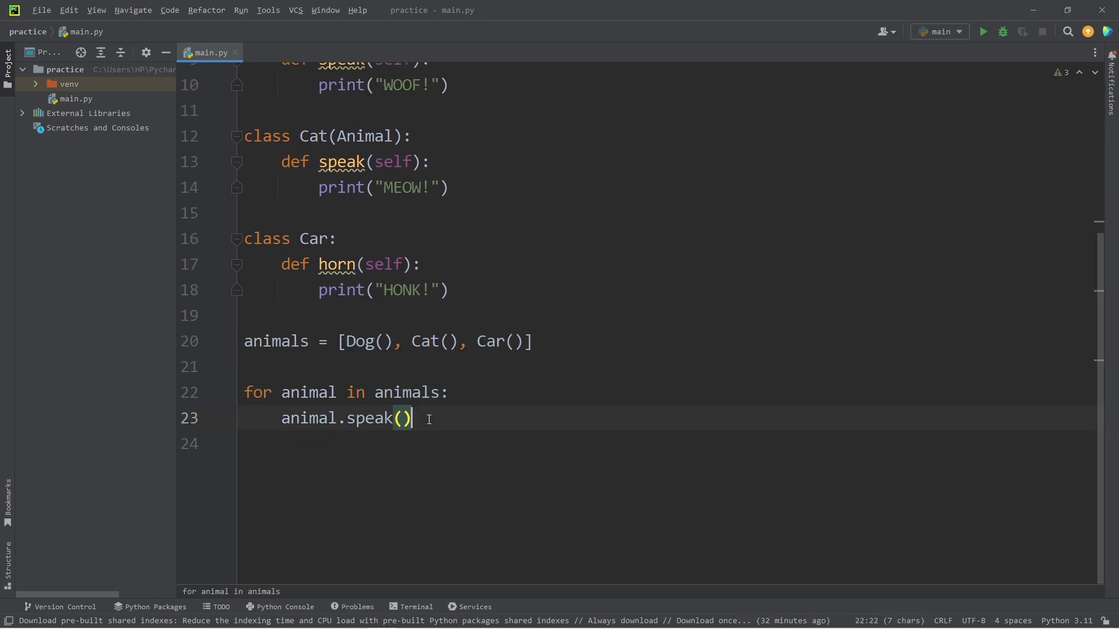
{"action": "left_click", "coordinate": [366, 419]}
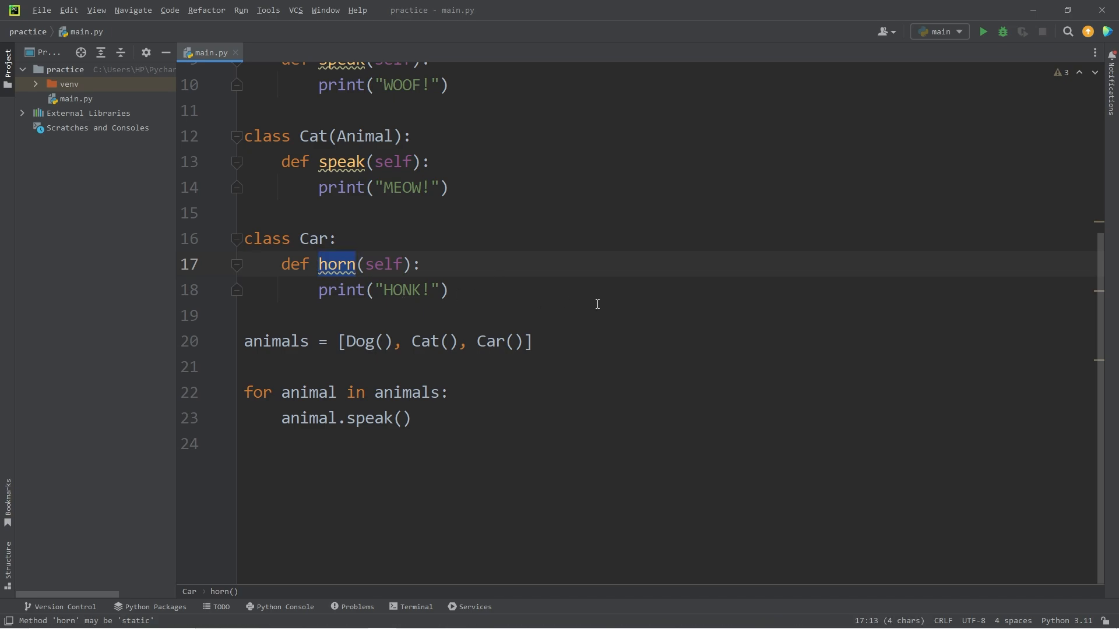
Rename Car's horn method to speak and rerun so WOOF!, MEOW! and HONK! print
{"action": "type", "text": "speak"}
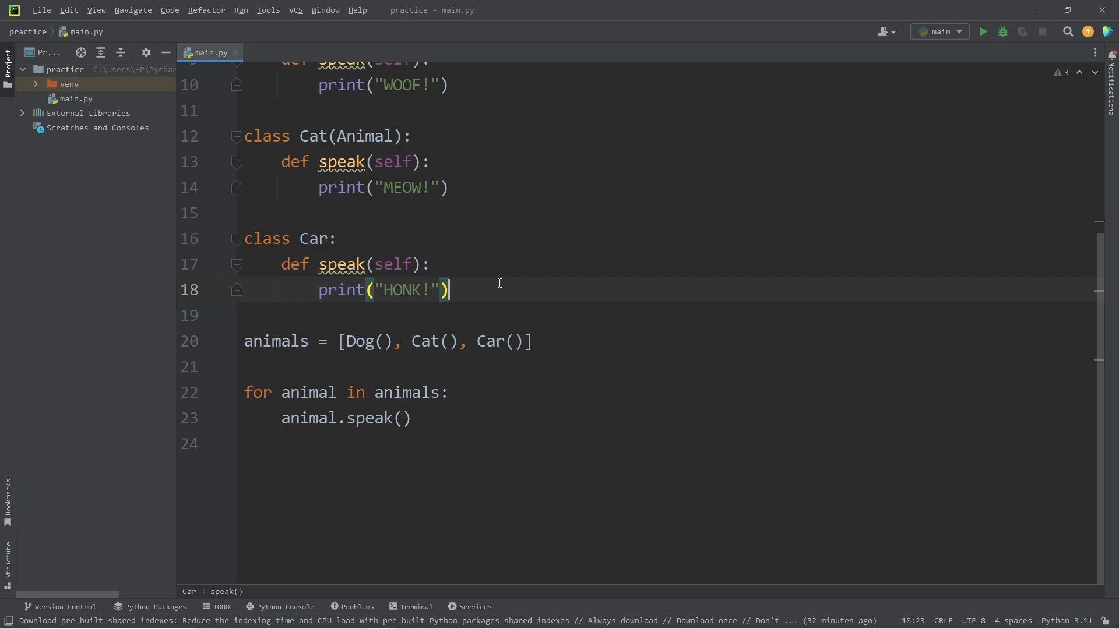
{"action": "mouse_move", "coordinate": [540, 273]}
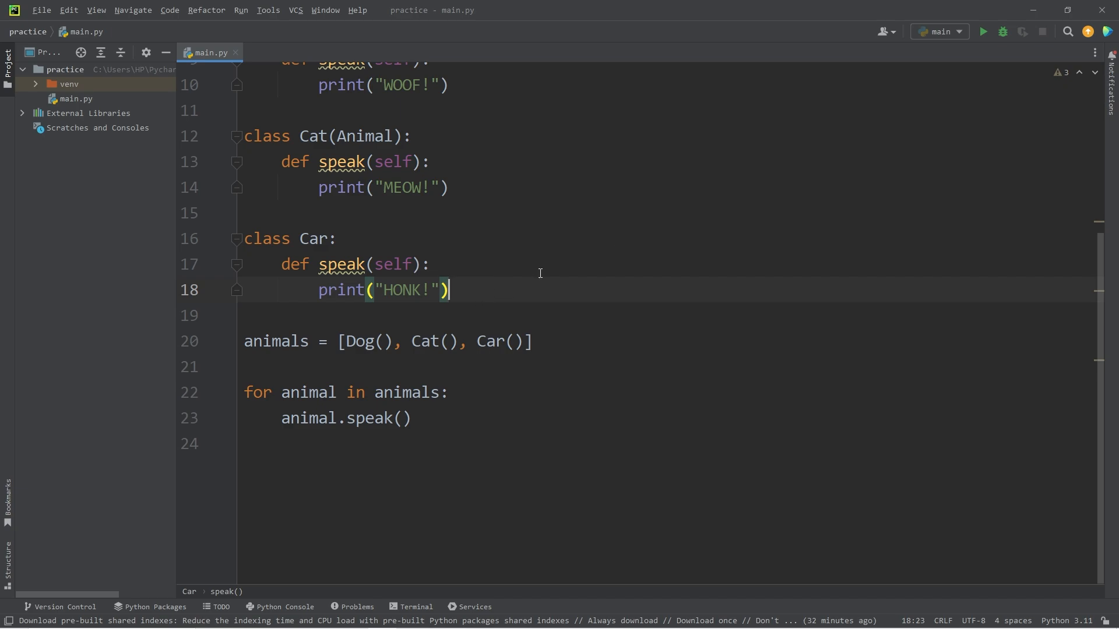
{"action": "left_click", "coordinate": [984, 32]}
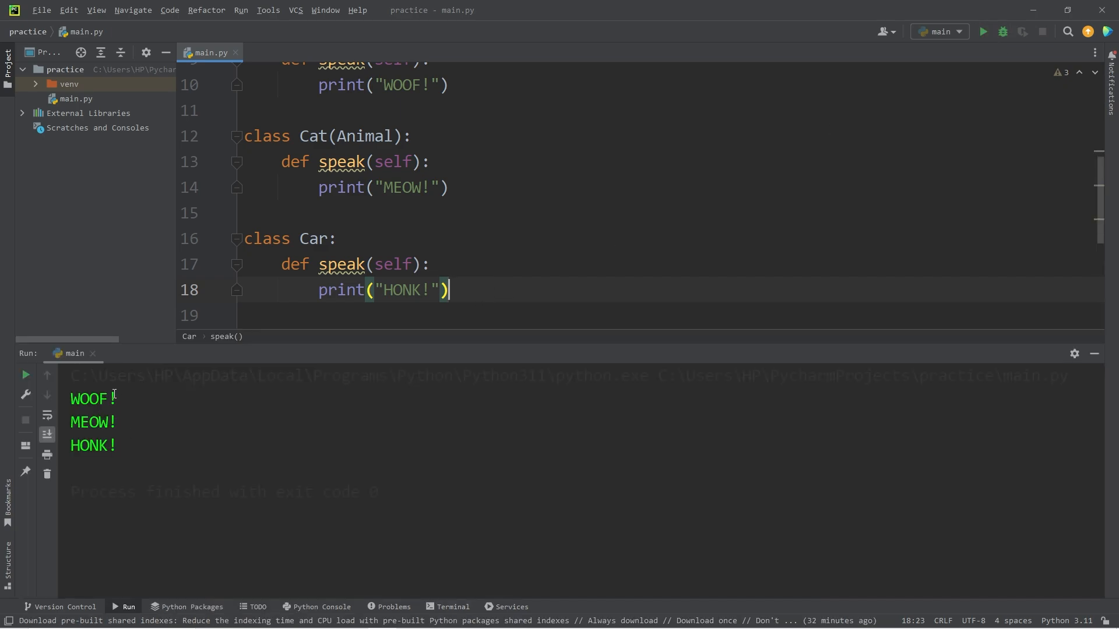
{"action": "double_click", "coordinate": [88, 399]}
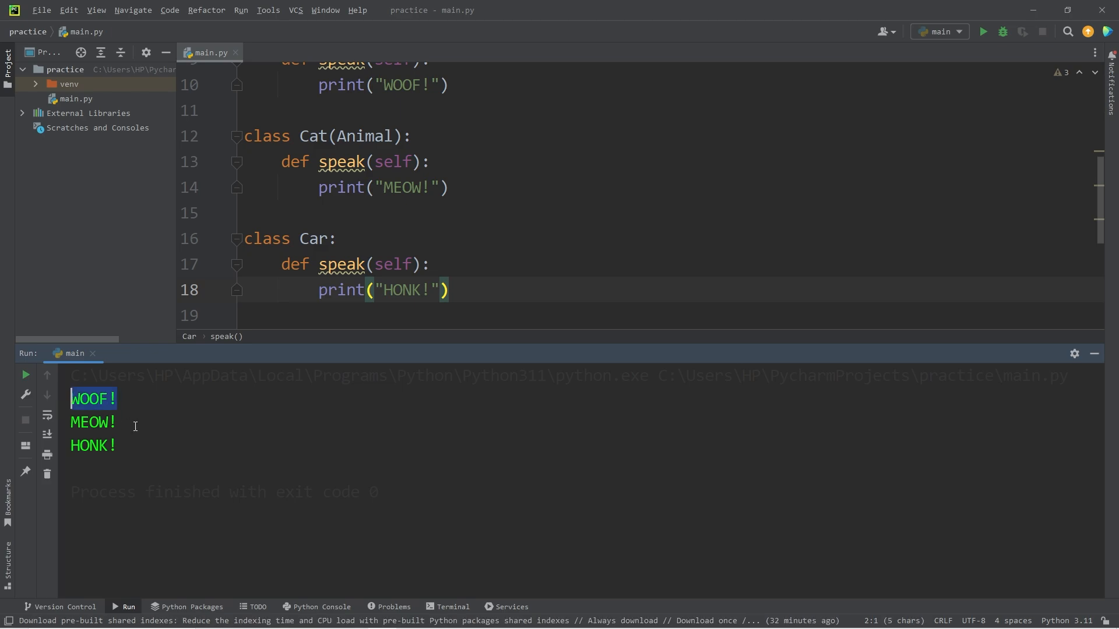
{"action": "left_click", "coordinate": [119, 445]}
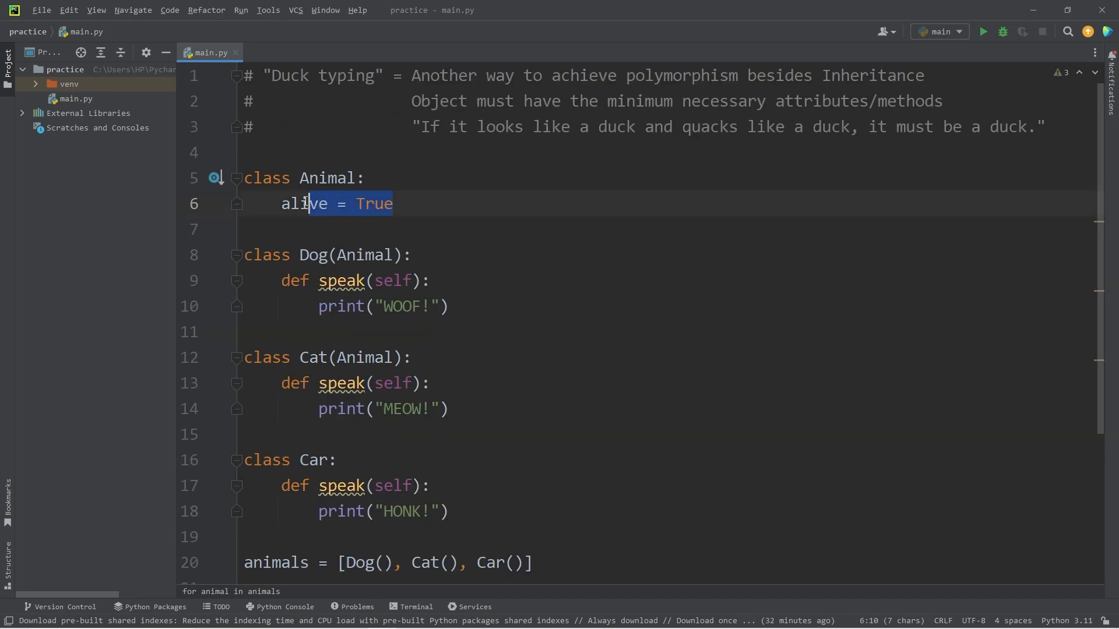
Add print(animal.alive) after animal.speak() in the loop and run main.py
{"action": "scroll", "scroll_direction": "down", "scroll_amount": 3}
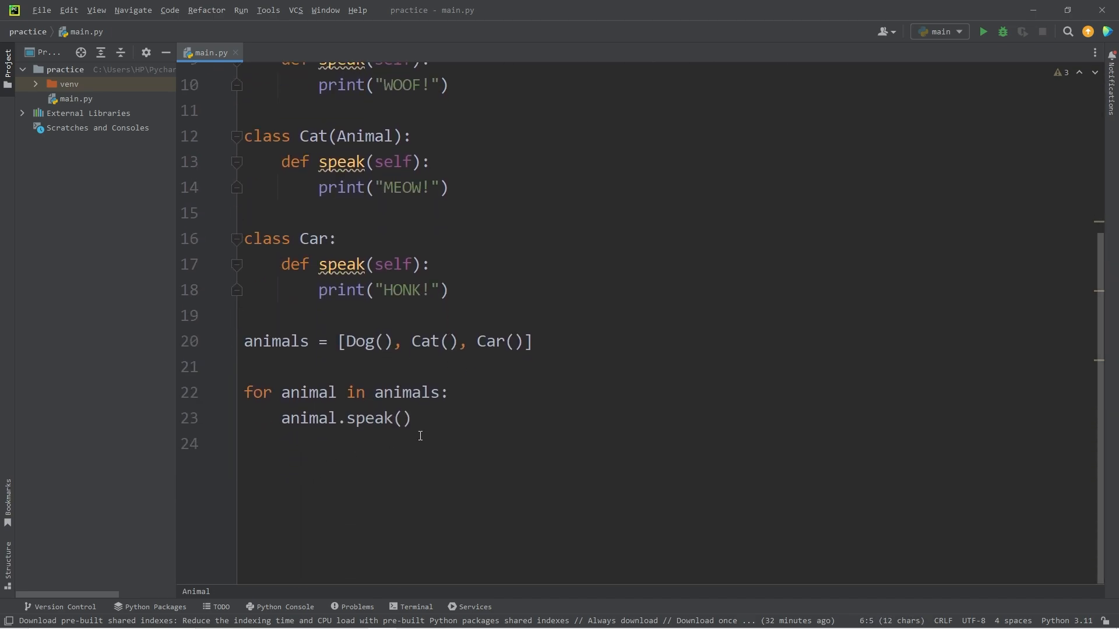
{"action": "left_click", "coordinate": [245, 443]}
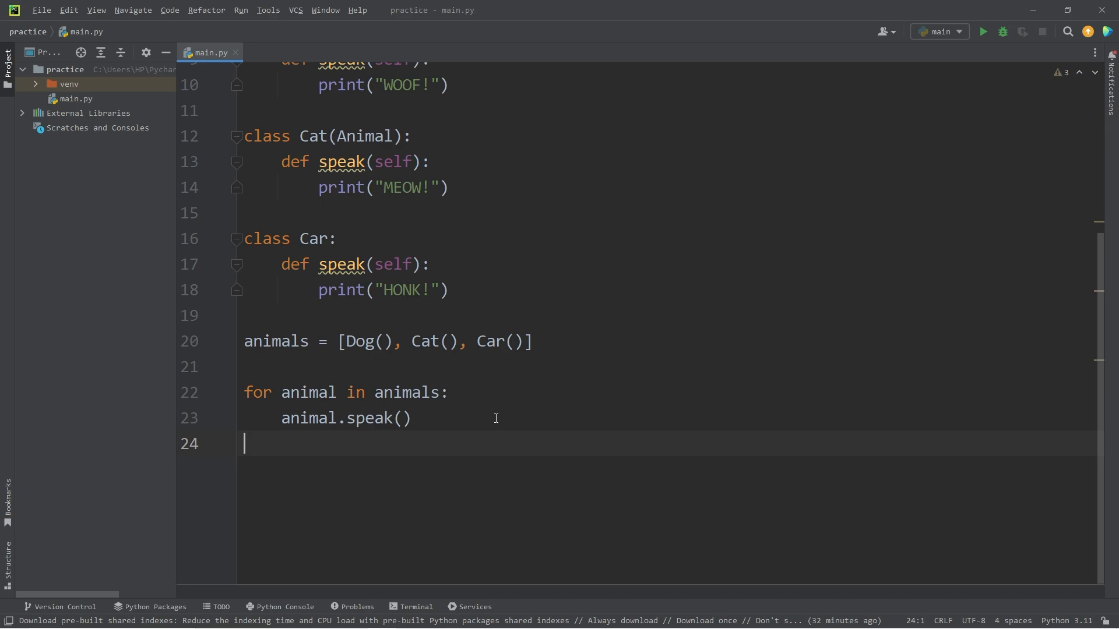
{"action": "type", "text": "pri"}
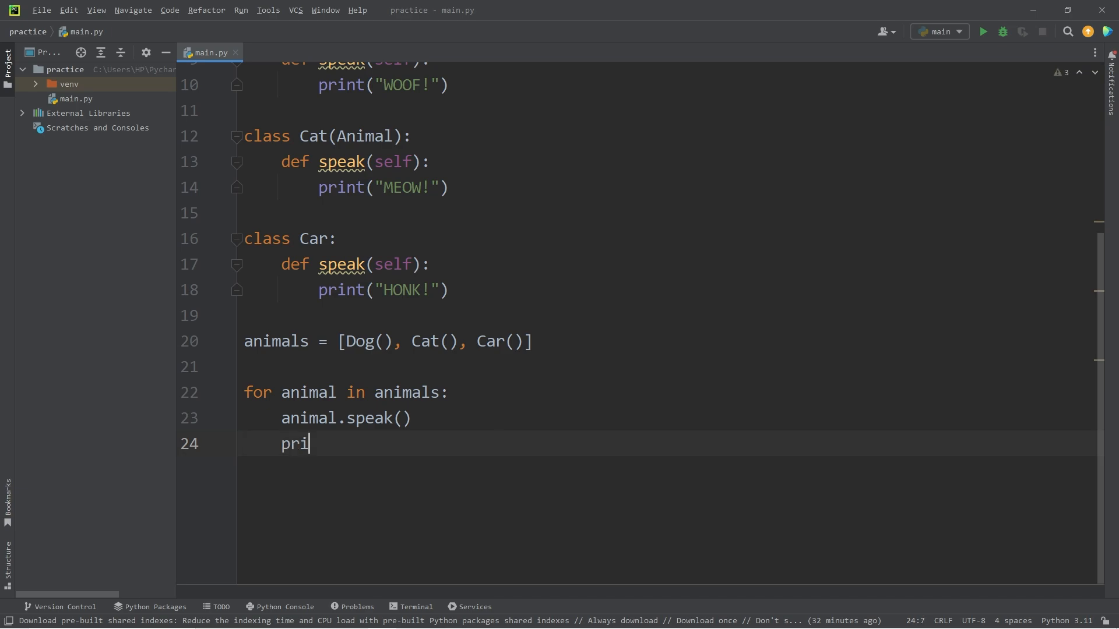
{"action": "type", "text": "nt()"}
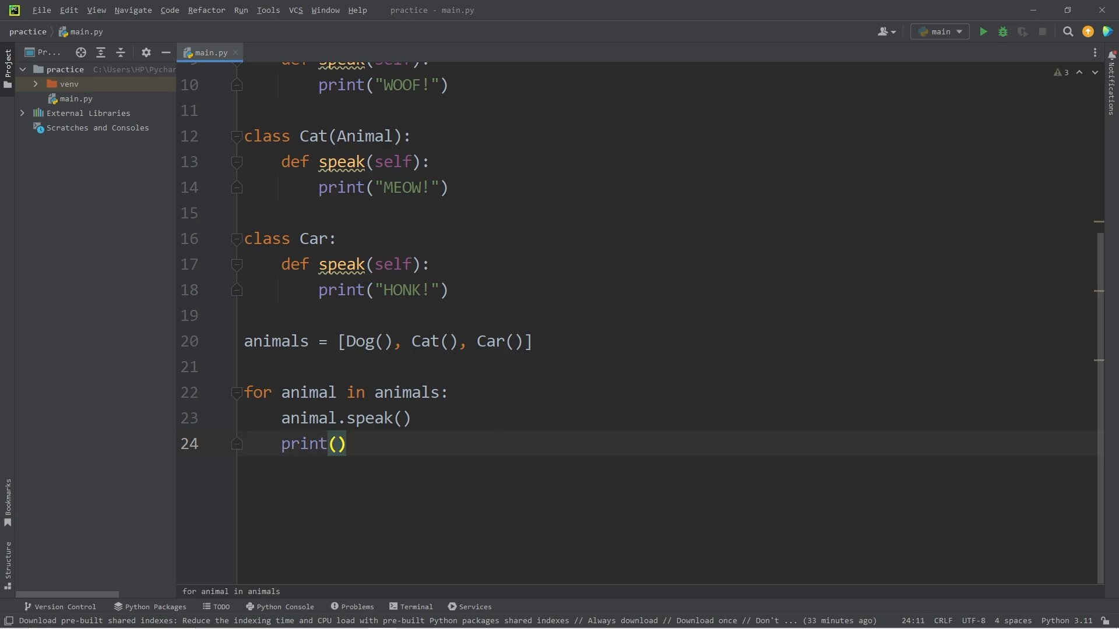
{"action": "type", "text": "animal.alive"}
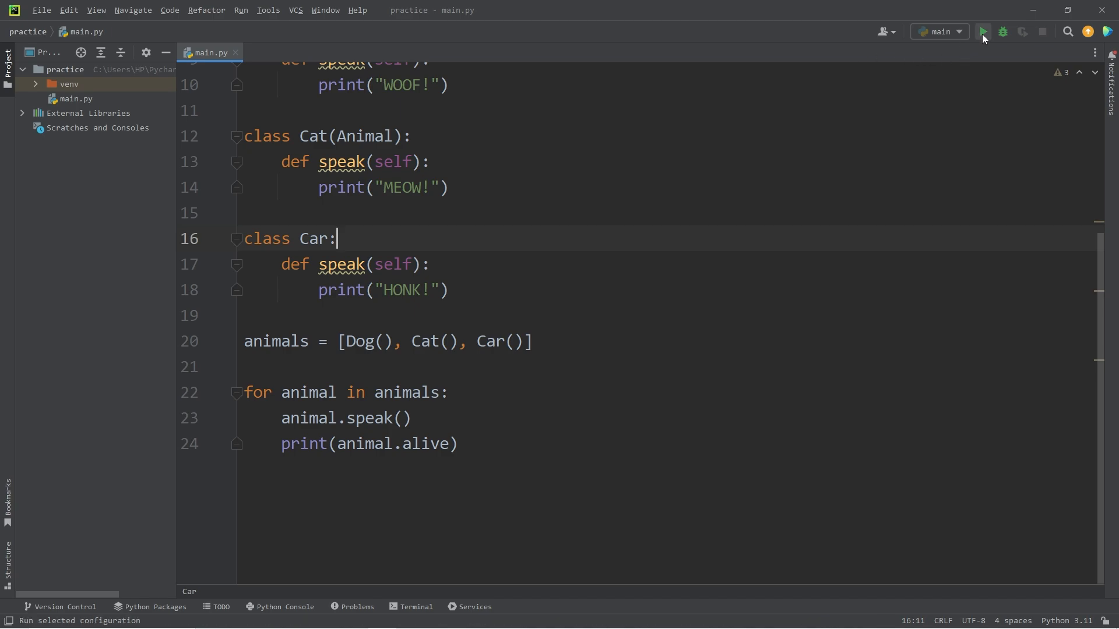
{"action": "left_click", "coordinate": [984, 32]}
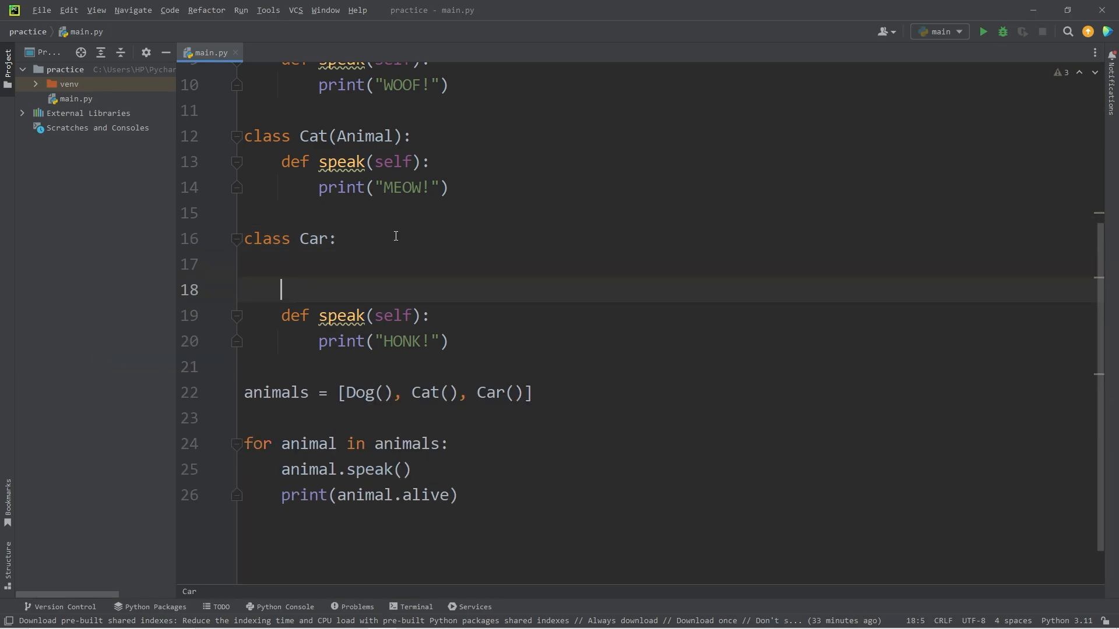
Give Car alive = False and run, pointing out the True and False lines in the output
{"action": "type", "text": "alive"}
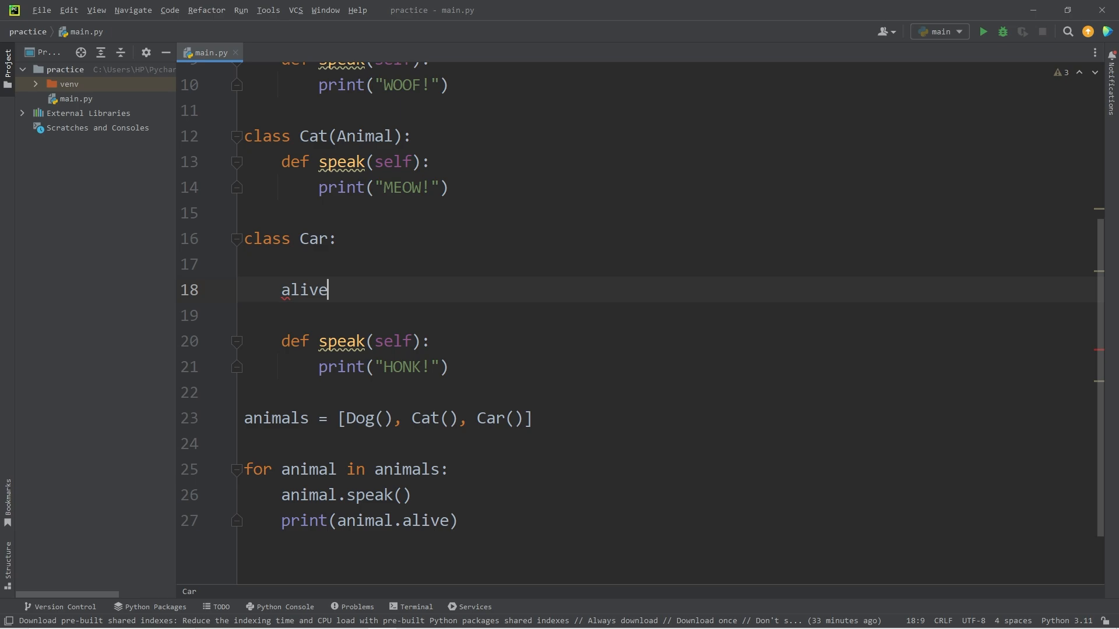
{"action": "type", "text": "= False"}
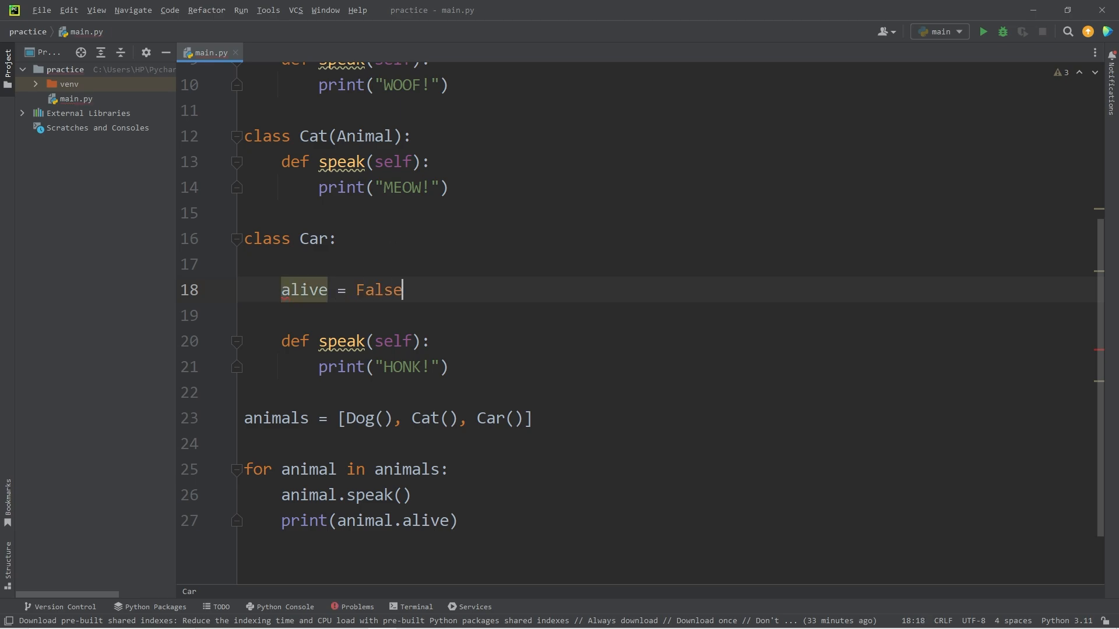
{"action": "left_click", "coordinate": [983, 32]}
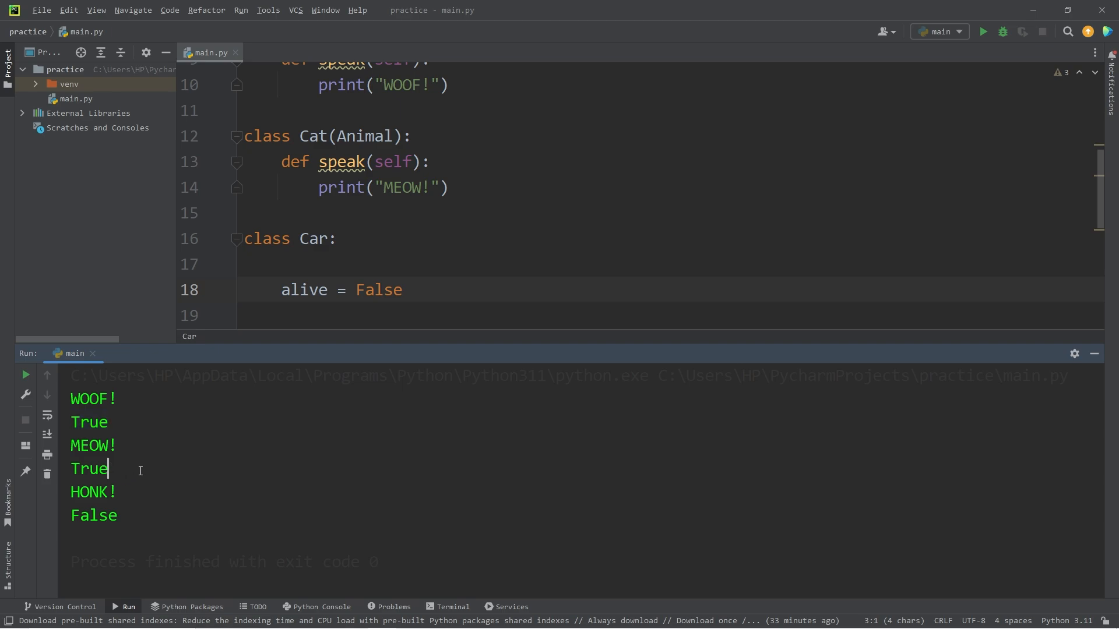
{"action": "double_click", "coordinate": [89, 469]}
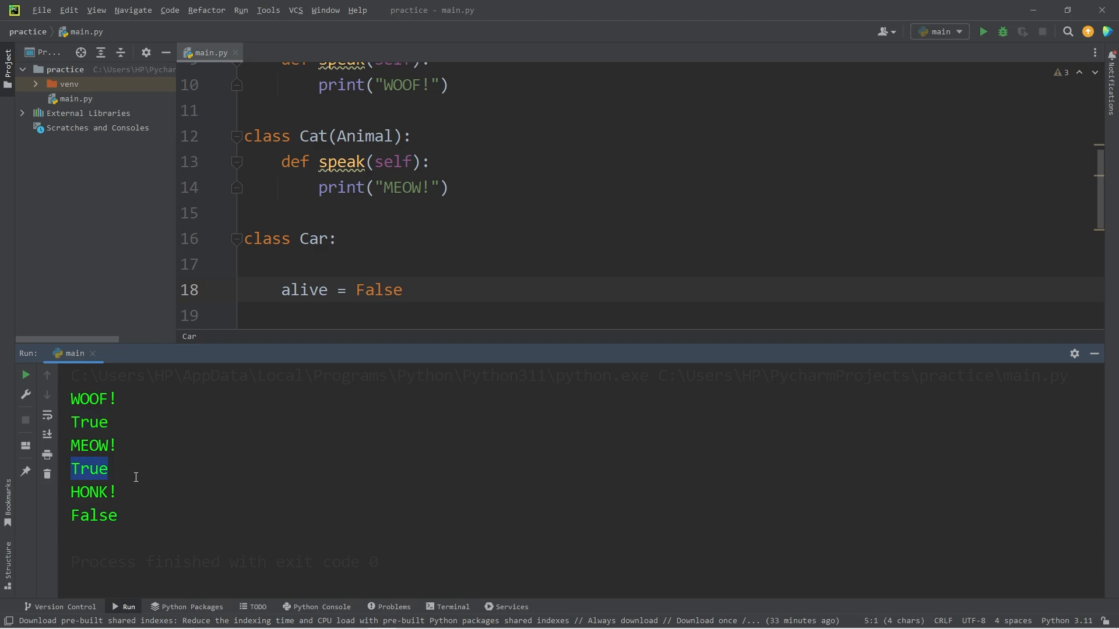
{"action": "double_click", "coordinate": [94, 515]}
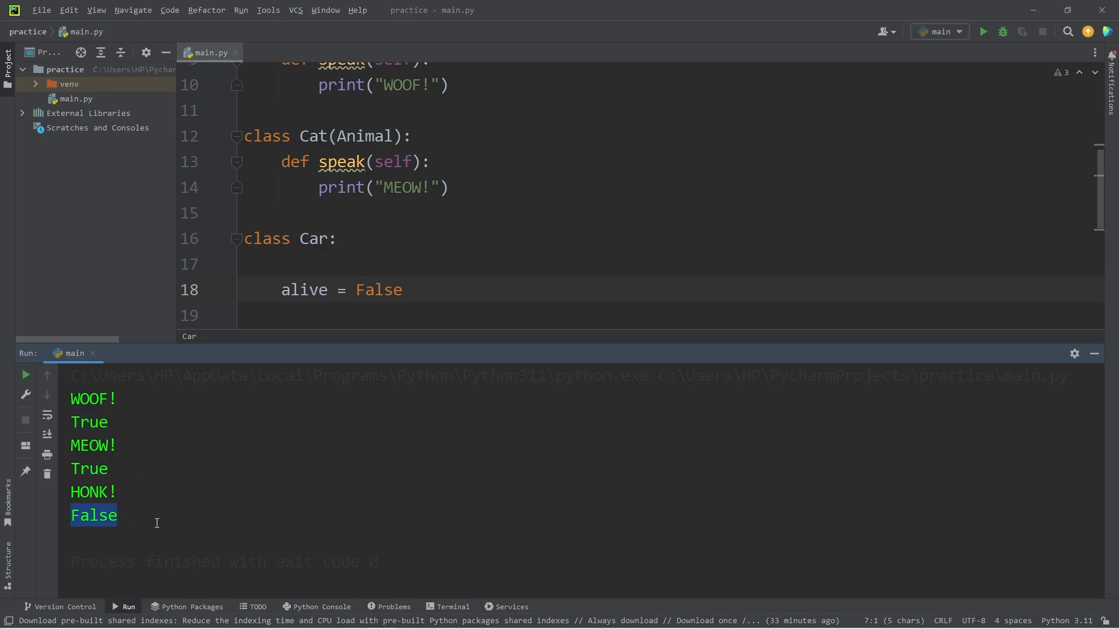
{"action": "mouse_move", "coordinate": [62, 520]}
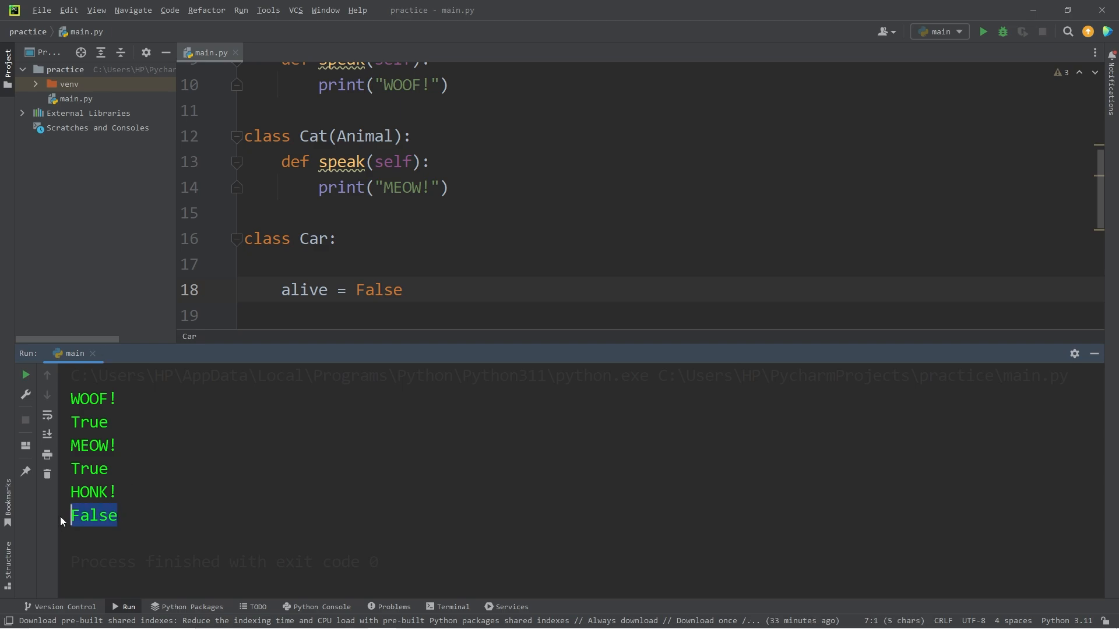
{"action": "mouse_move", "coordinate": [96, 353]}
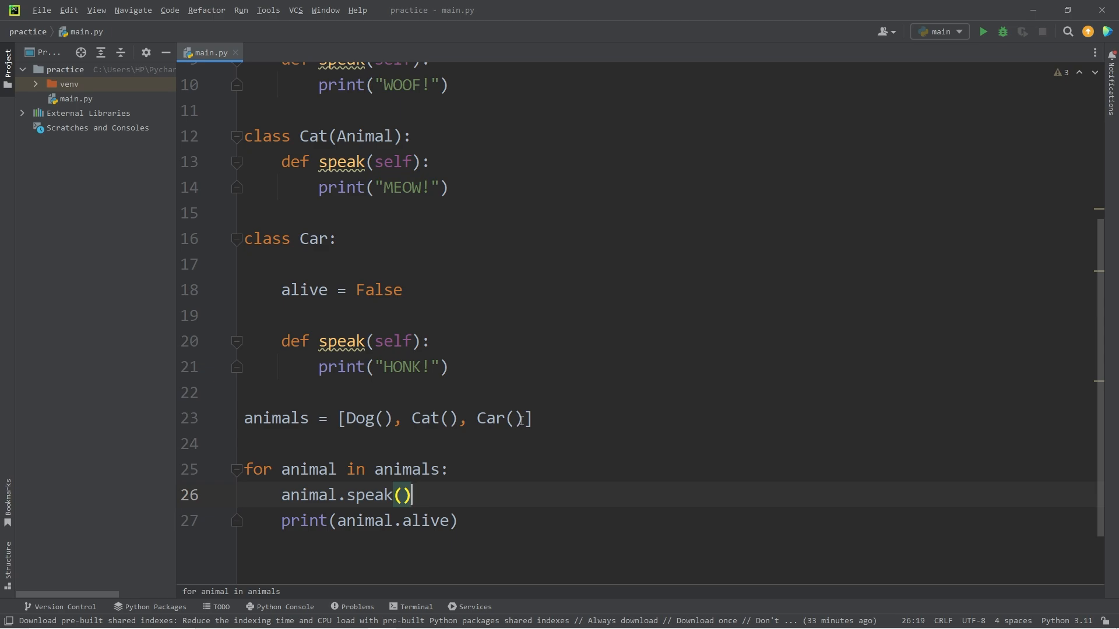
Change Car's alive value to True and rerun main.py
{"action": "type", "text": "Tr"}
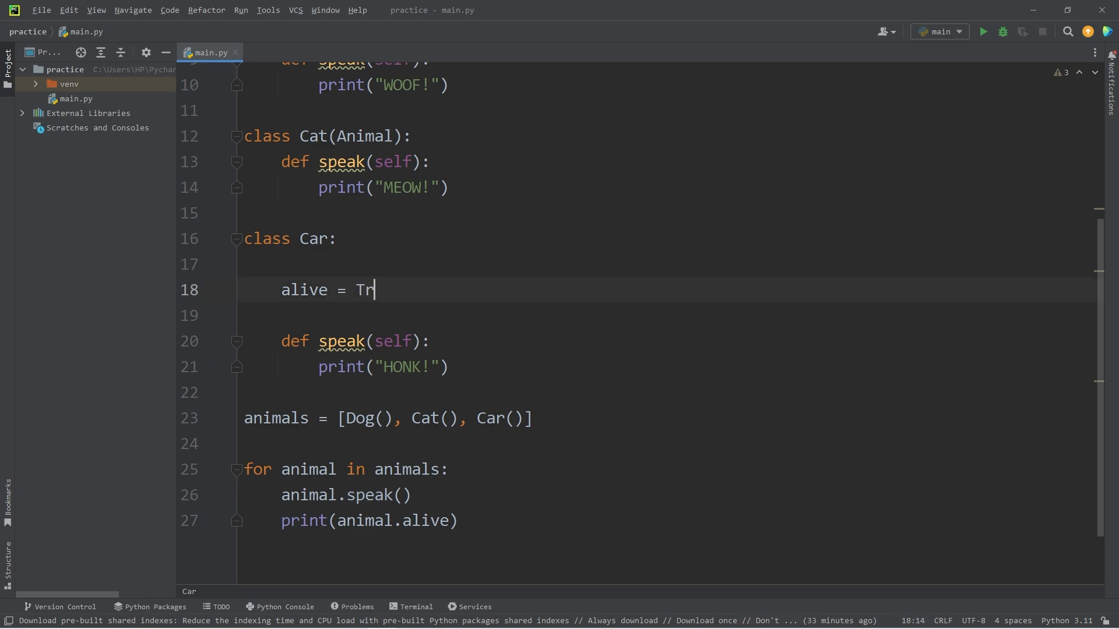
{"action": "type", "text": "ue"}
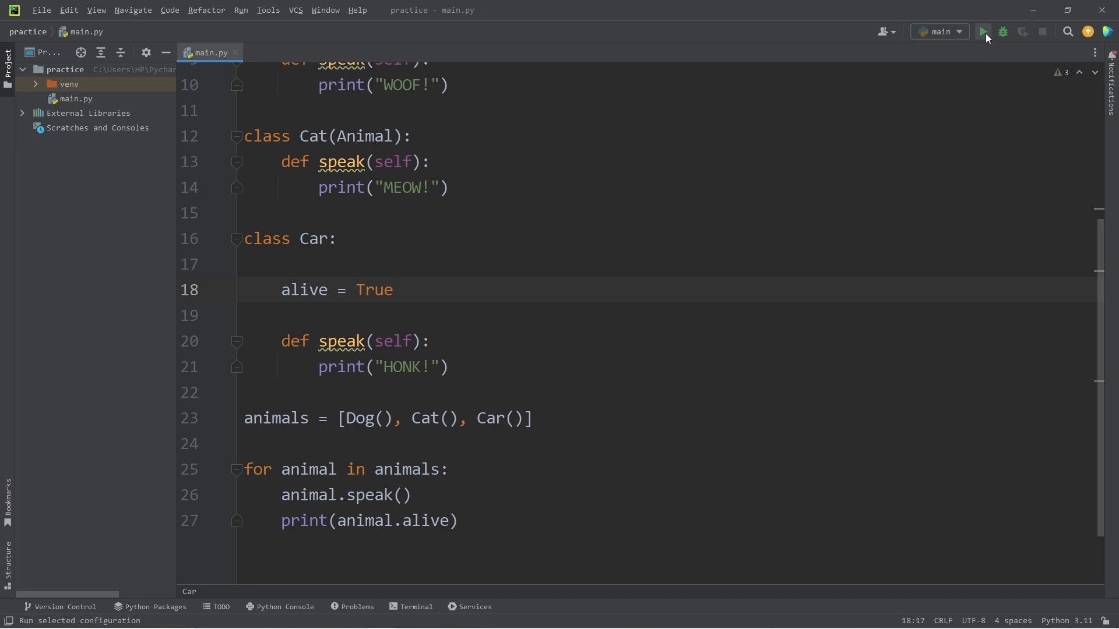
{"action": "left_click", "coordinate": [984, 31]}
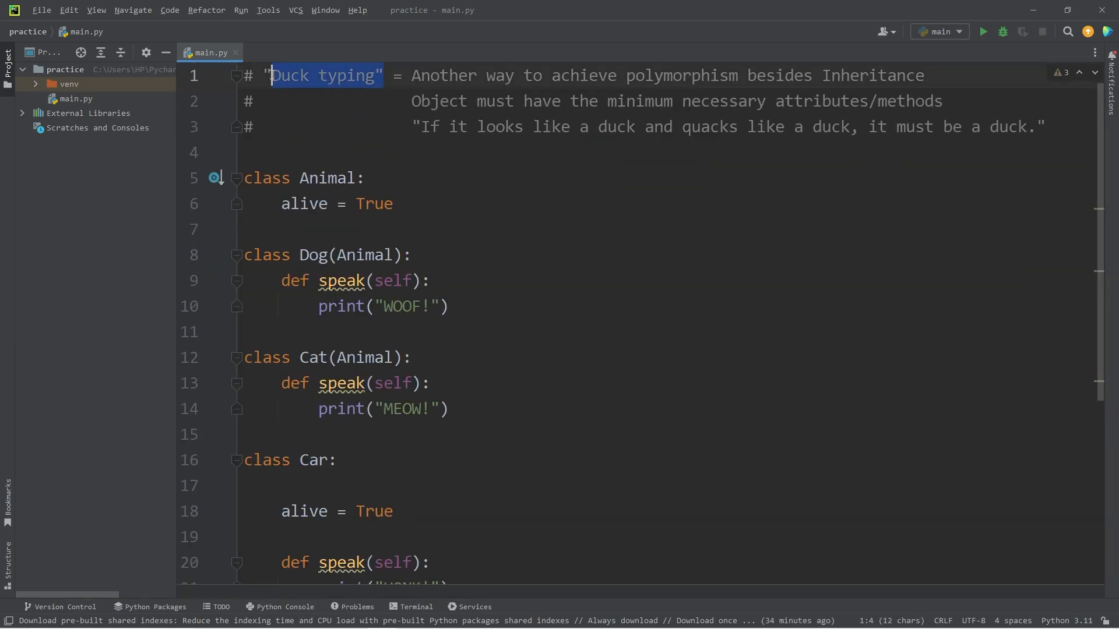
{"action": "double_click", "coordinate": [681, 91]}
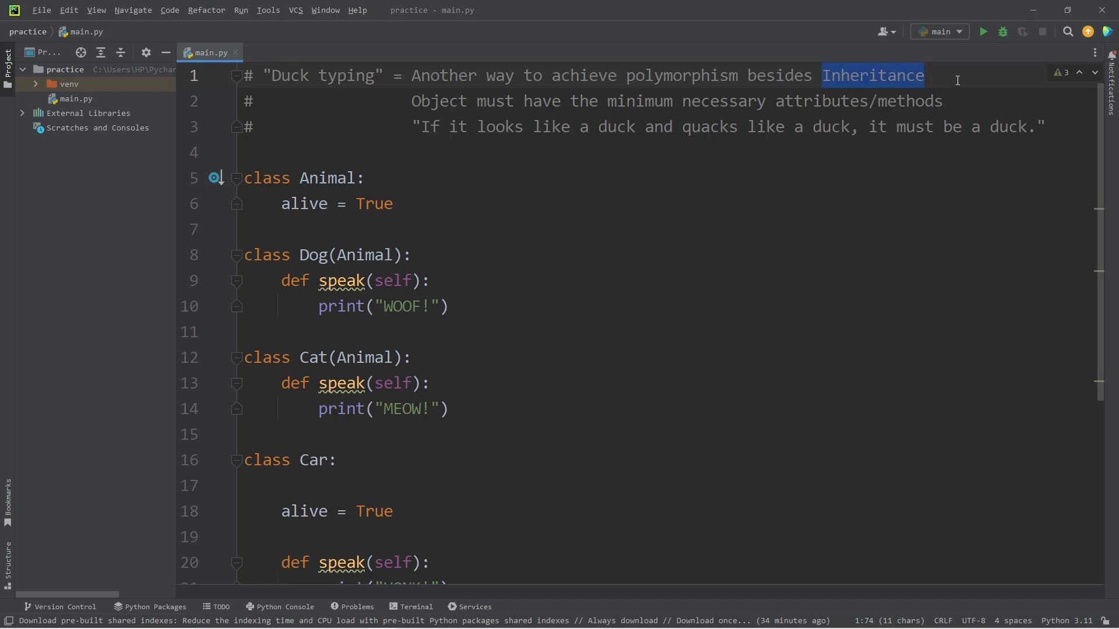
{"action": "double_click", "coordinate": [438, 101]}
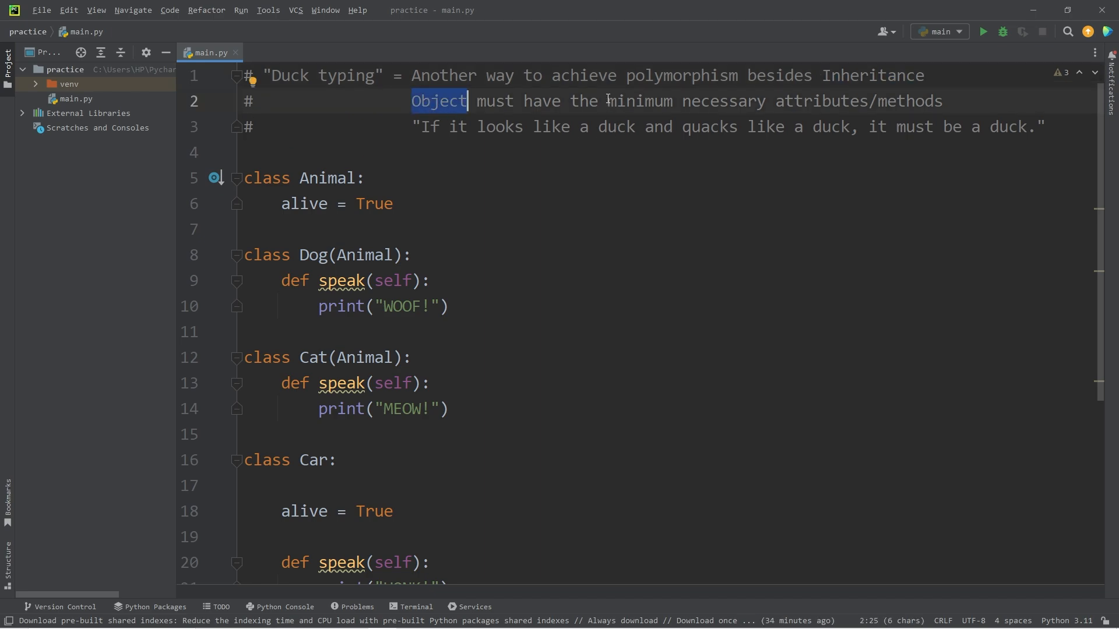
{"action": "double_click", "coordinate": [908, 100]}
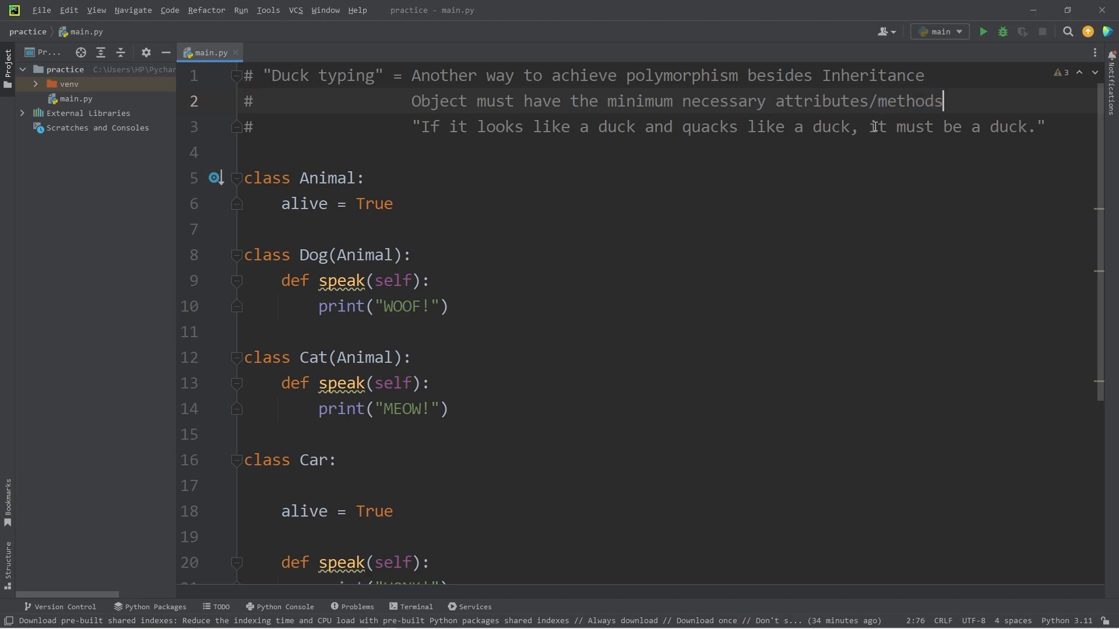
{"action": "left_click_drag", "start_coordinate": [478, 126], "coordinate": [632, 126]}
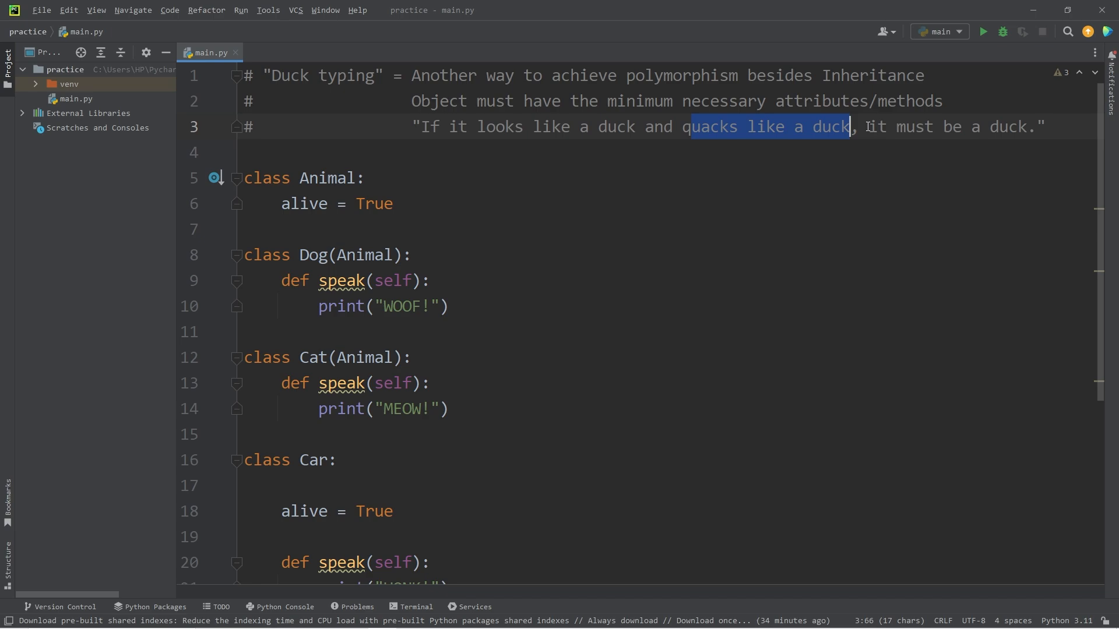
{"action": "left_click", "coordinate": [926, 75]}
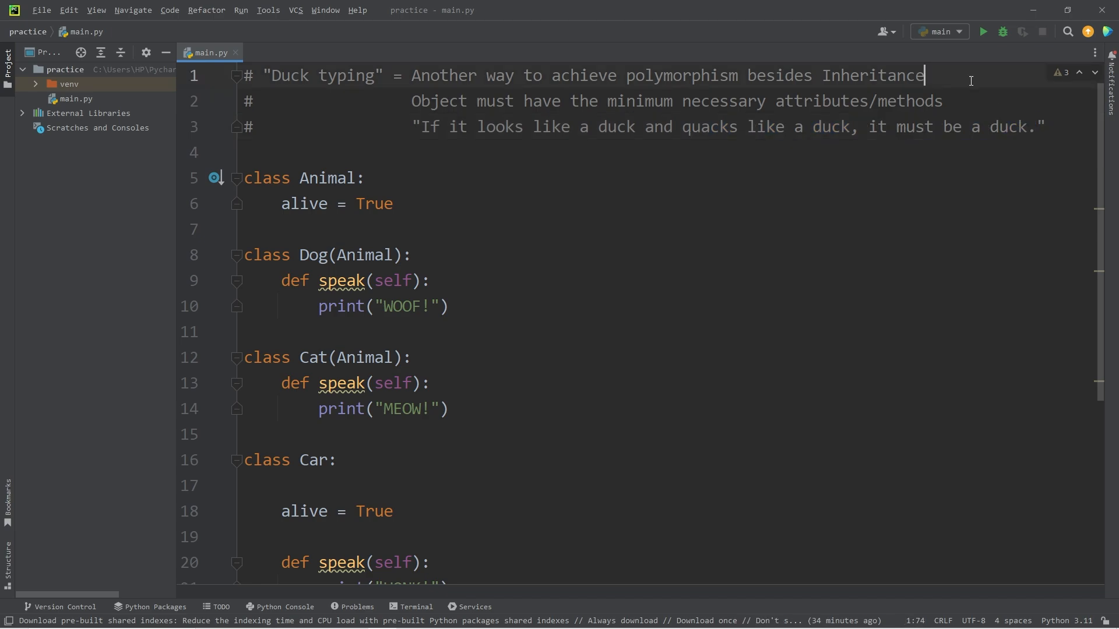
{"action": "double_click", "coordinate": [319, 74]}
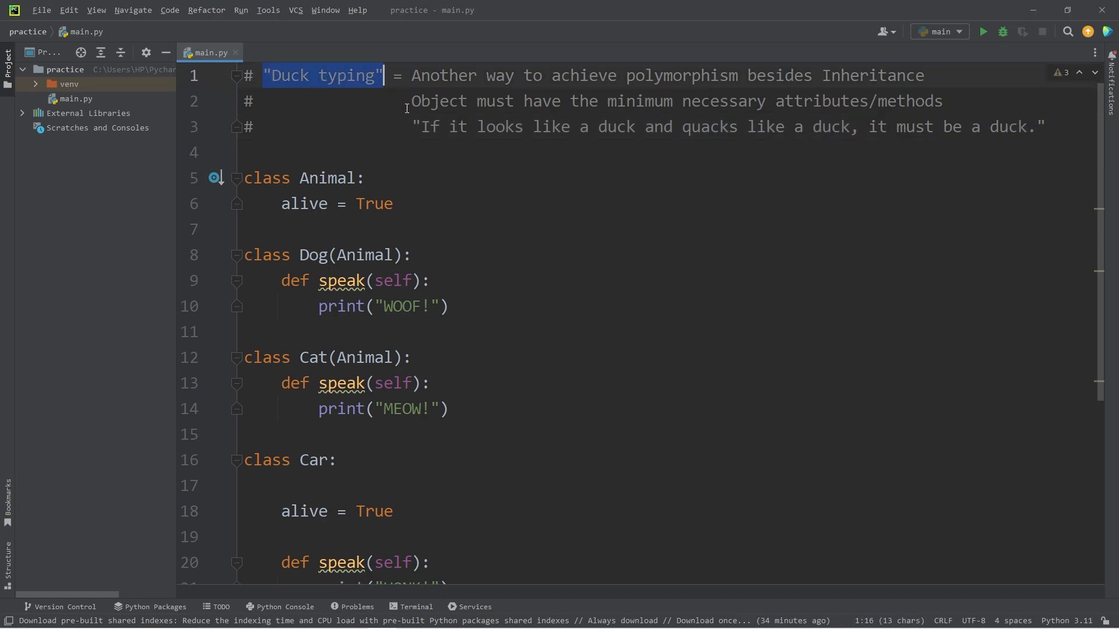